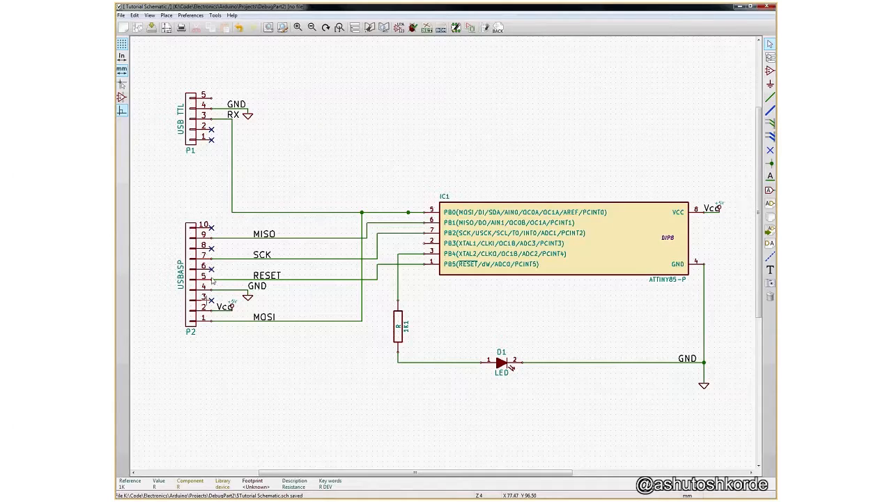
mouse_move(185, 173)
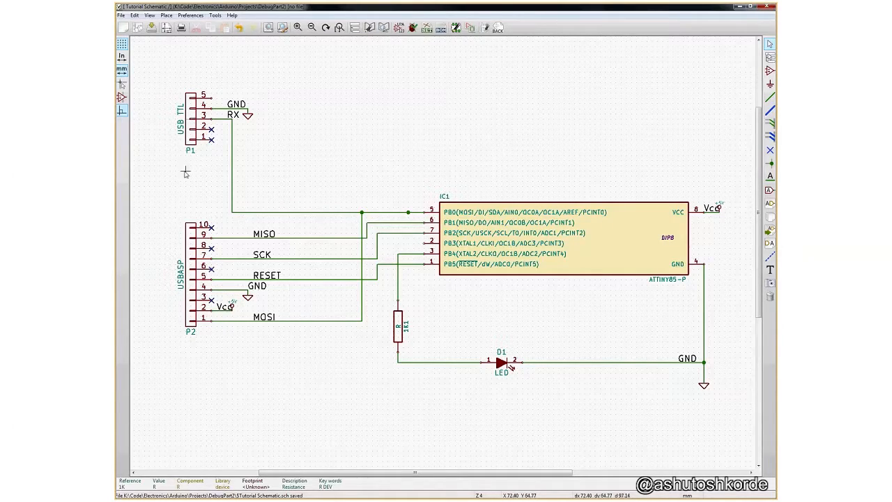
mouse_move(221, 187)
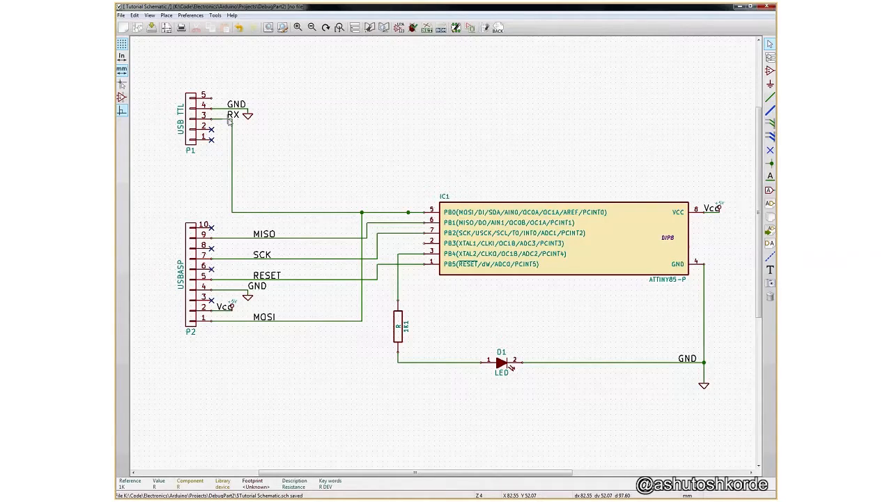
mouse_move(411, 270)
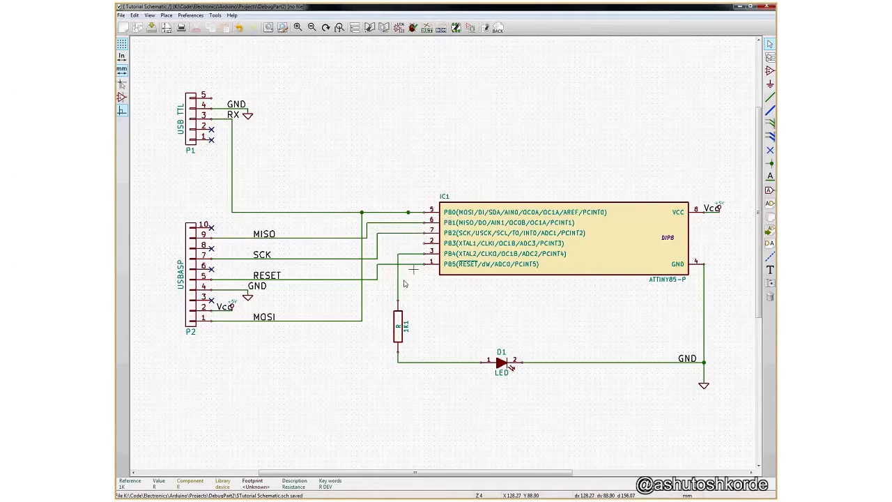
mouse_move(484, 373)
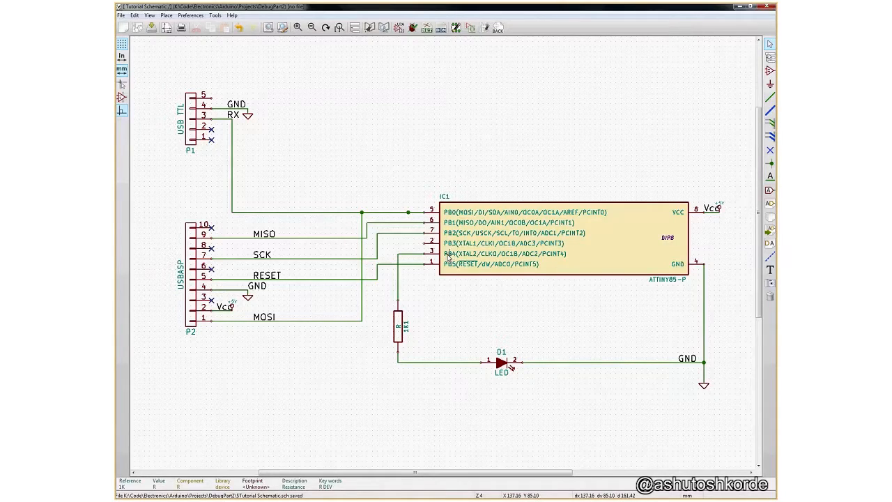
mouse_move(508, 388)
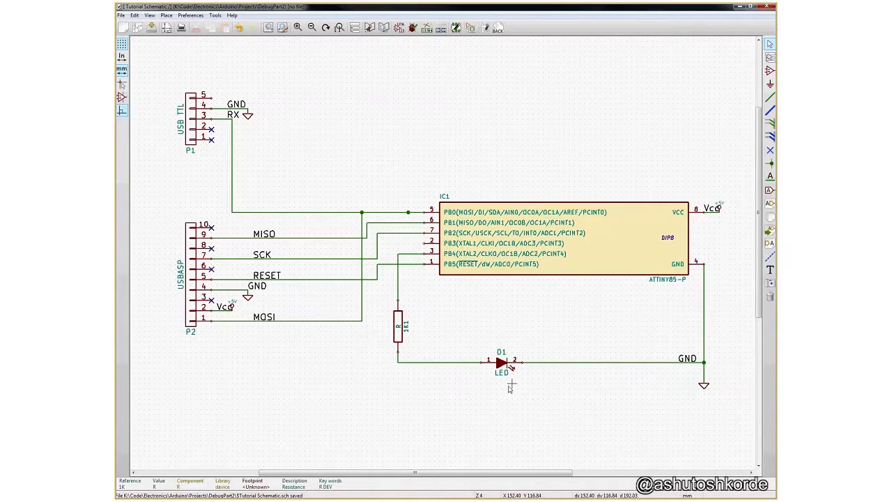
mouse_move(418, 163)
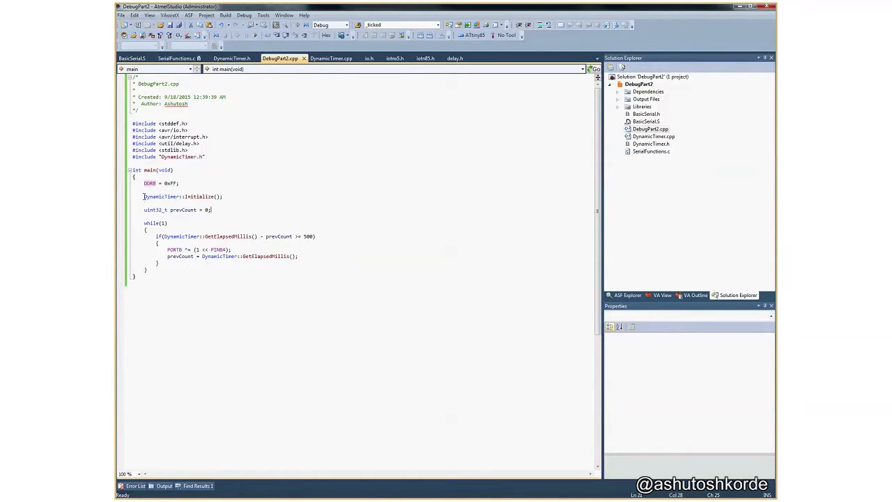
Step: Highlight the GetElapsedMillis call in DebugPart2.cpp's loop, then view DynamicTimer.cpp
click(202, 196)
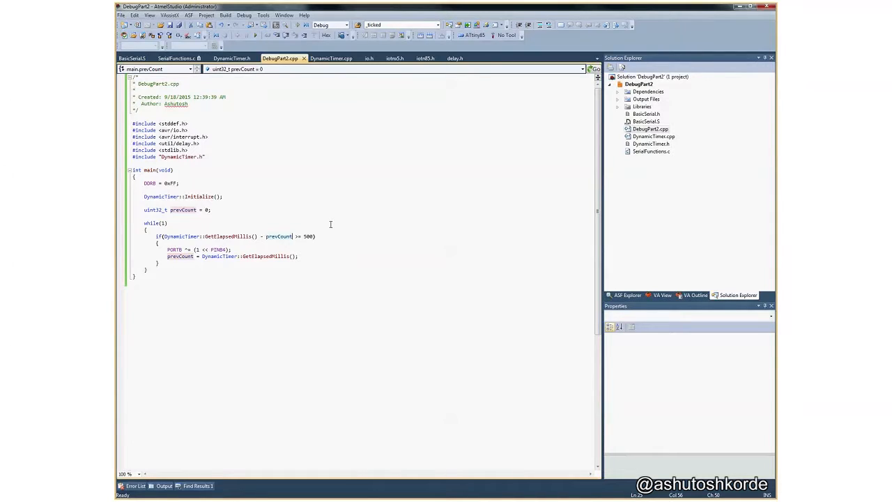
click(232, 249)
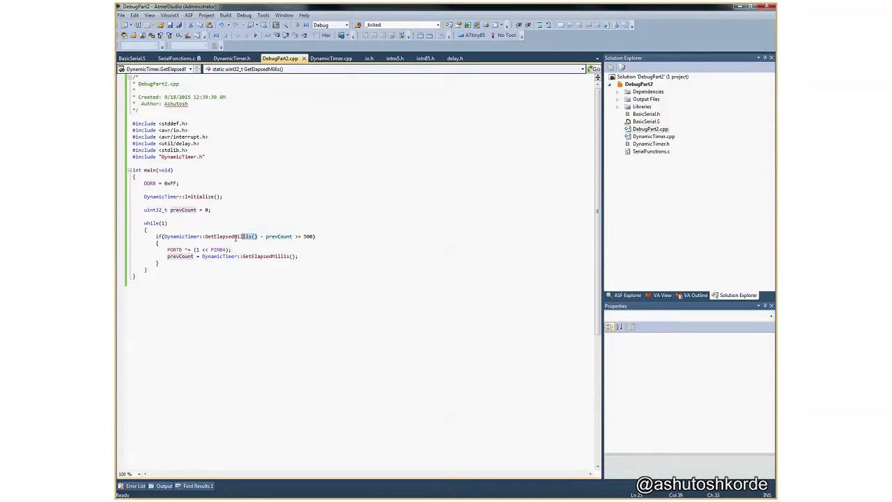
double_click(182, 236)
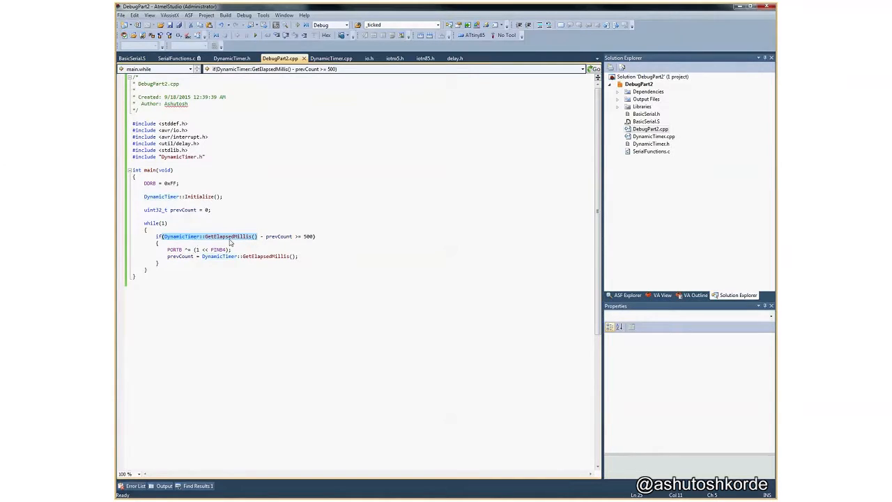
mouse_move(238, 242)
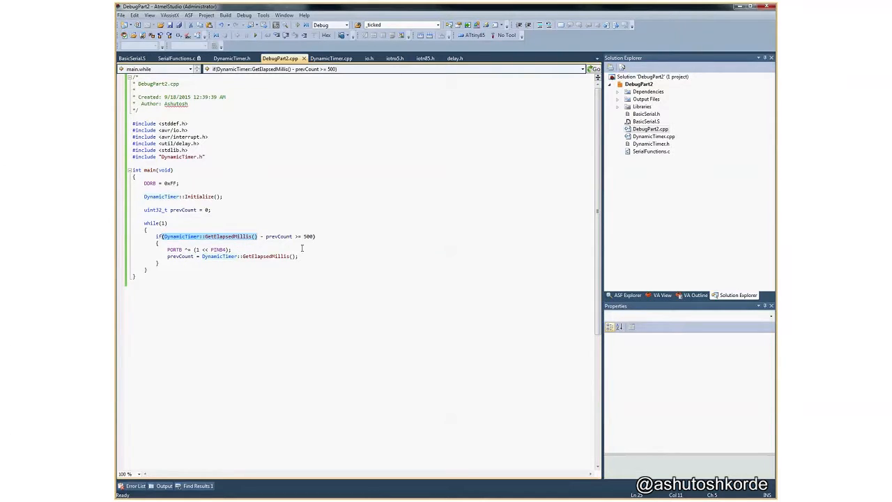
click(333, 57)
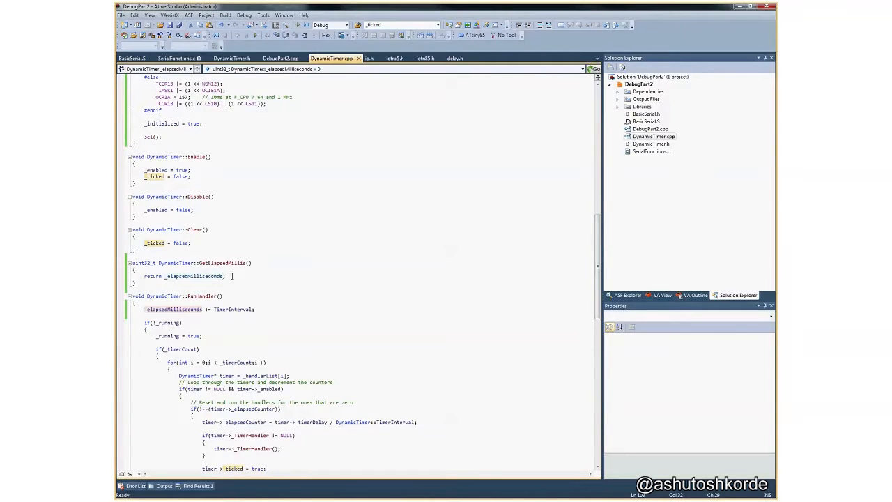
Step: Back in DebugPart2.cpp, add the comment '// Print prev Count' after the prevCount update
click(280, 58)
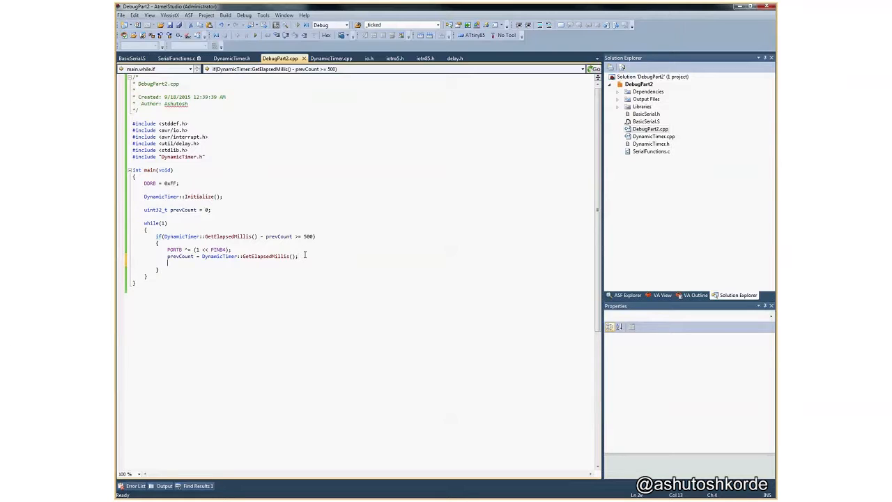
text(// Print)
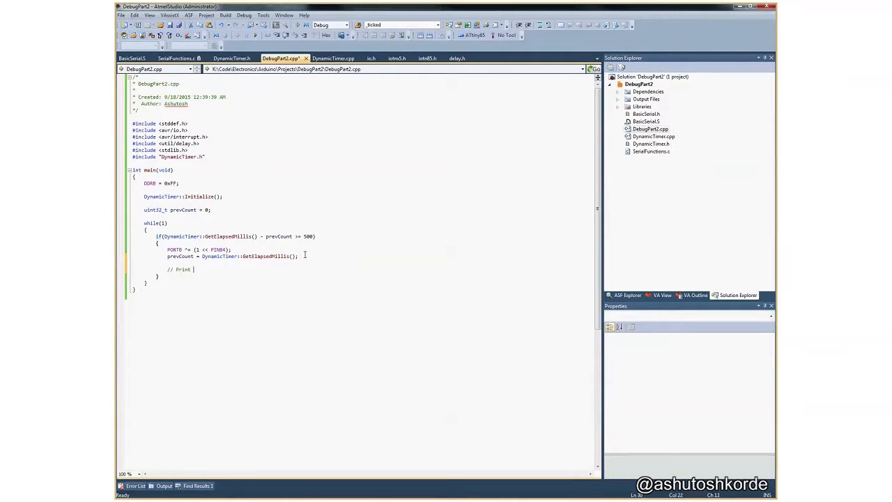
text(prev Count)
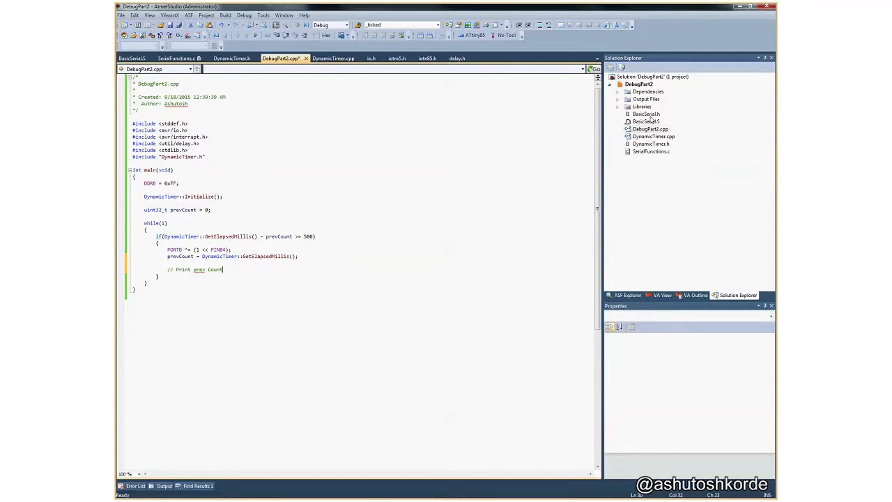
mouse_move(652, 125)
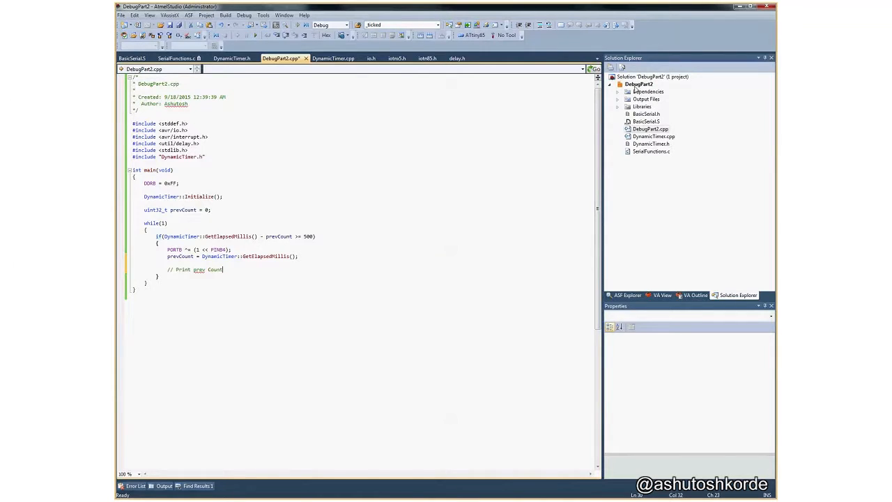
right_click(639, 84)
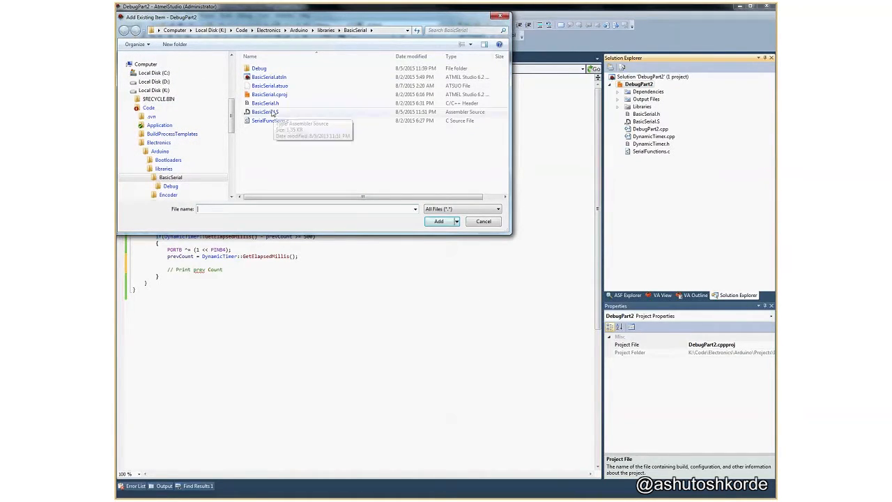
click(265, 112)
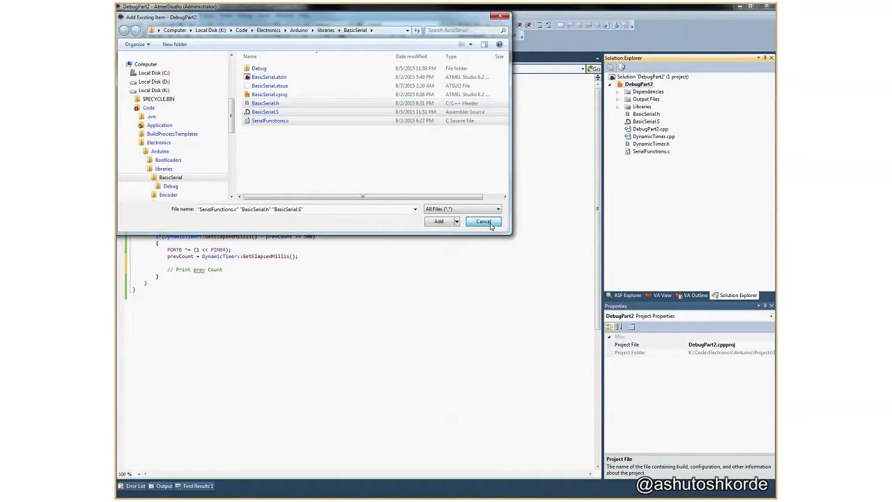
click(483, 222)
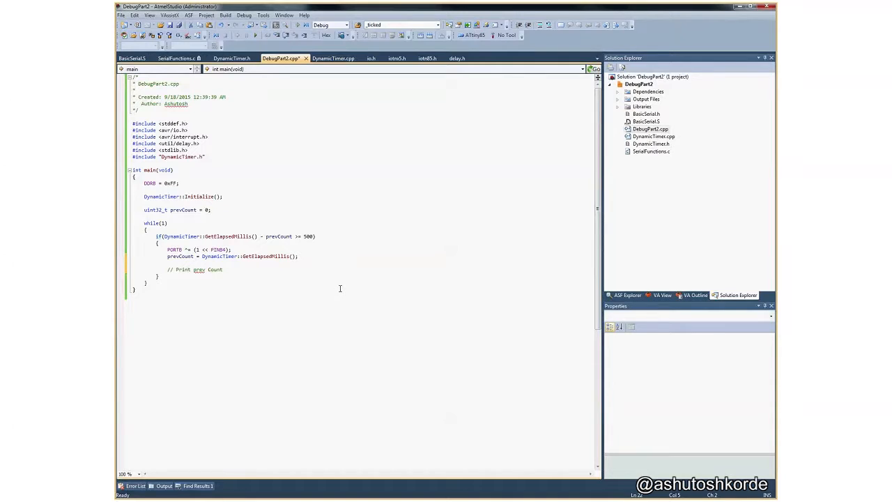
Step: Rebuild the solution and add a TxString("Hello\r\n") call to the loop
click(225, 16)
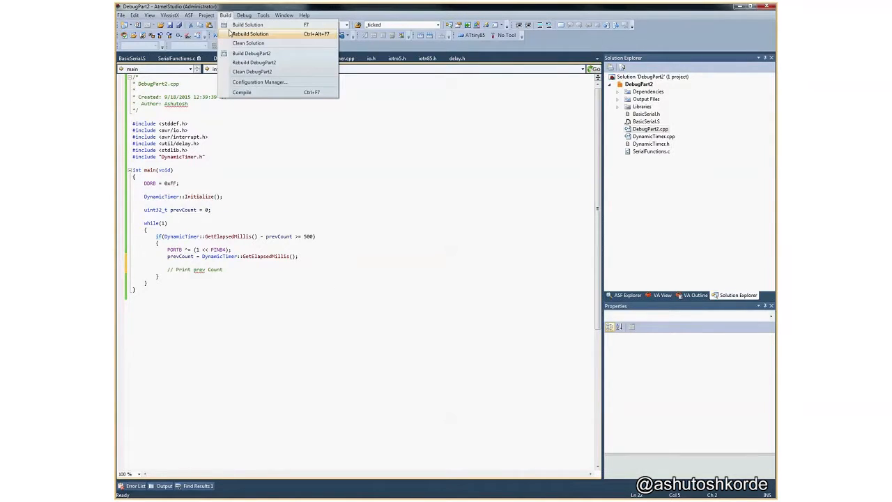
click(247, 24)
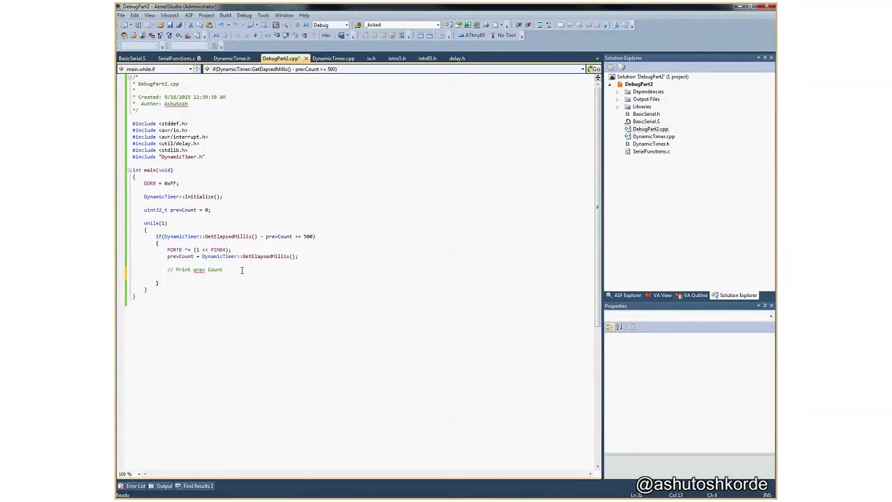
text(TxString())
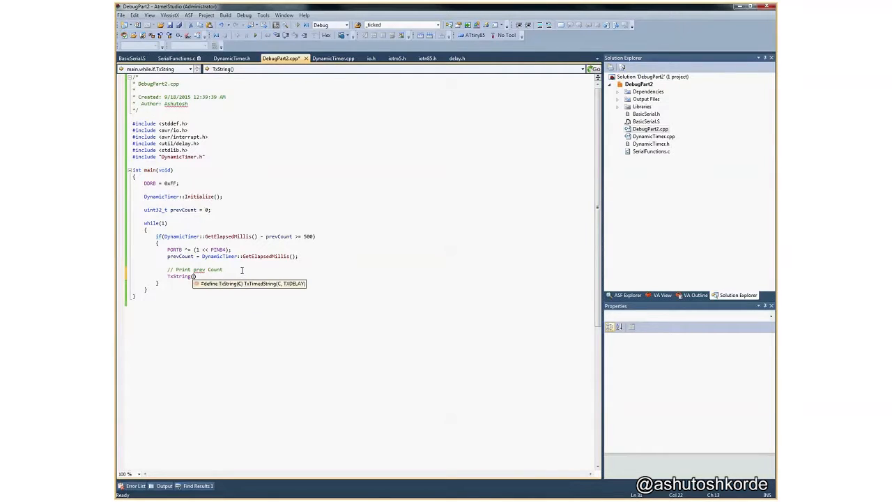
text("Hello")
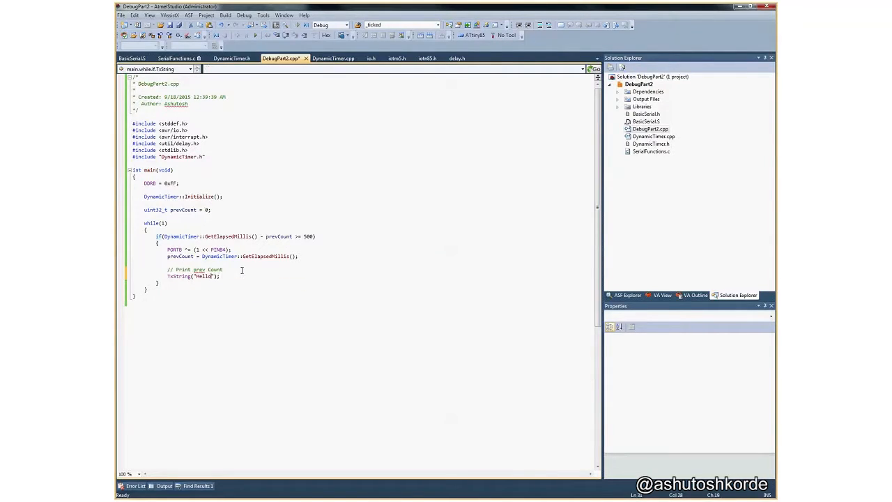
text(\r\n)
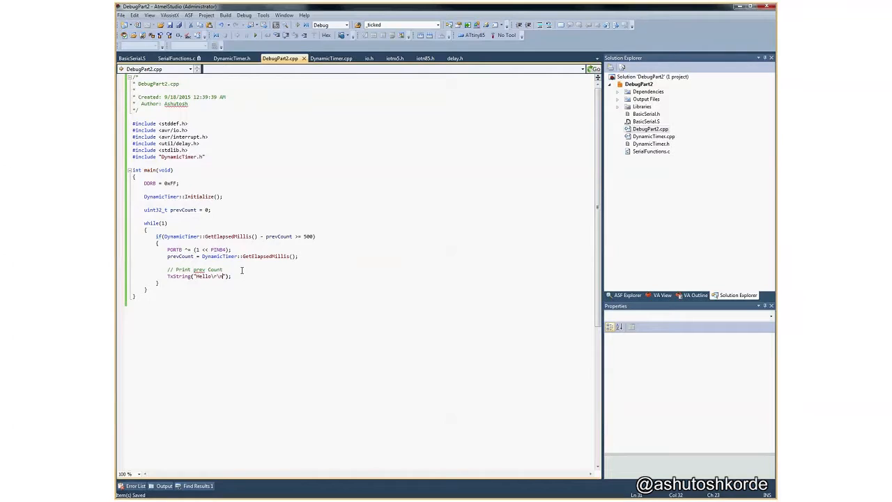
mouse_move(241, 281)
text(#include "BasicSerial.h)
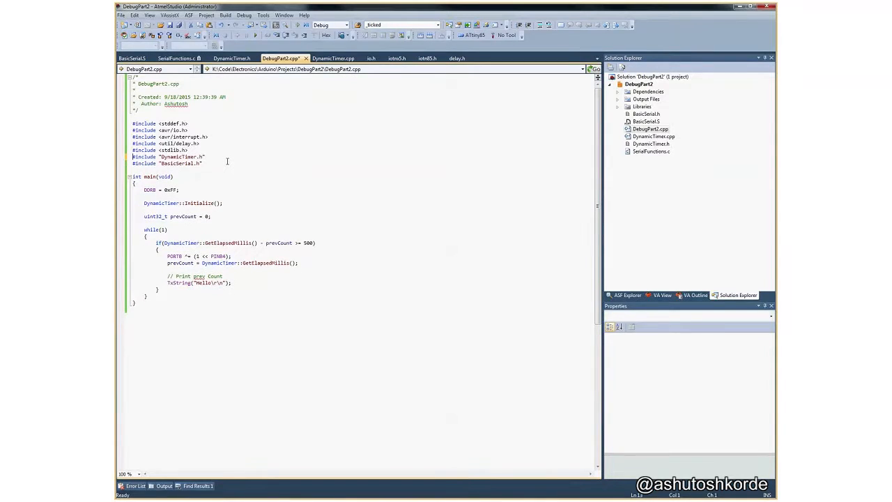
Step: Define BAUD_RATE 9600 and build the solution, succeeding with one warning
text(#define BAUD_RATE)
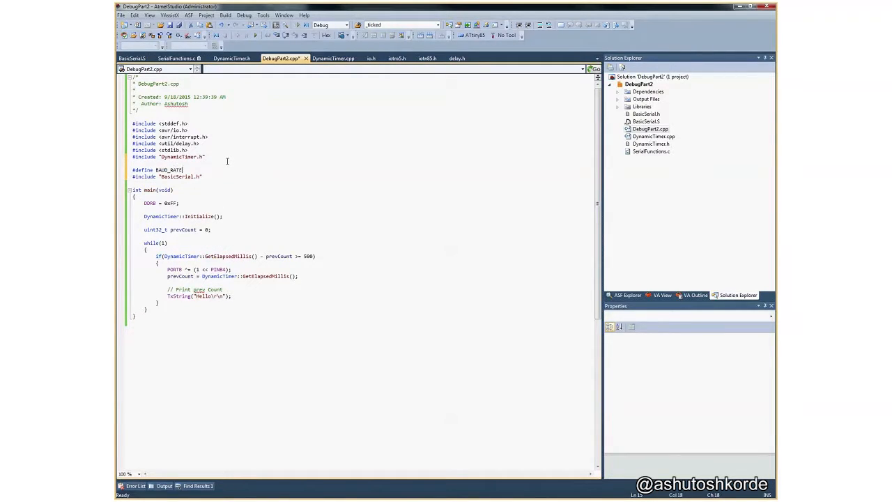
click(225, 15)
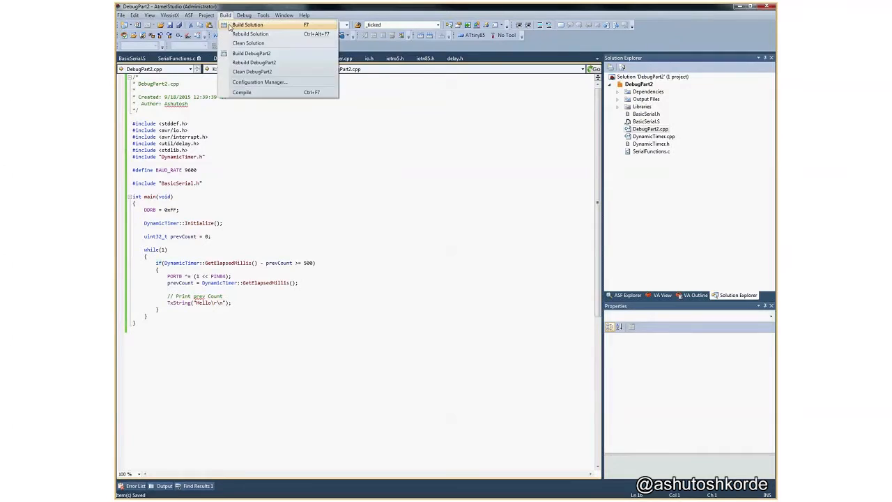
click(248, 25)
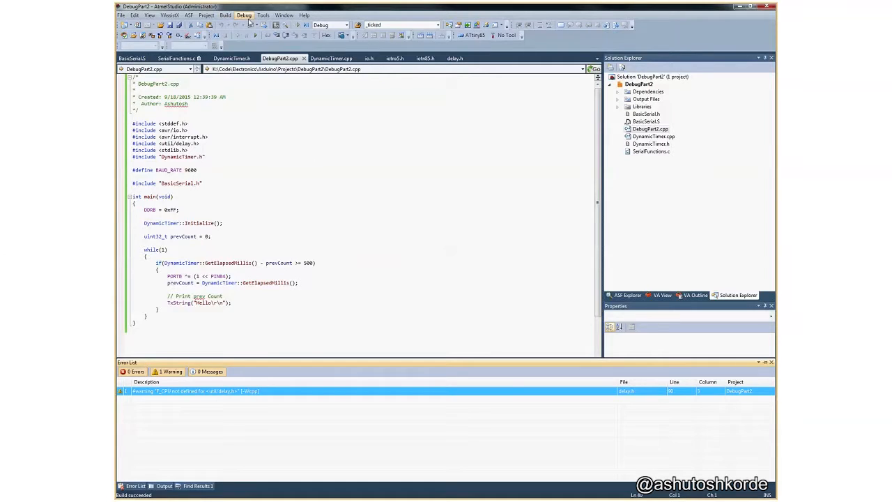
Step: Flash the DebugPart2 hex to the ATtiny85 via avrdude, verifying 656 bytes
click(244, 14)
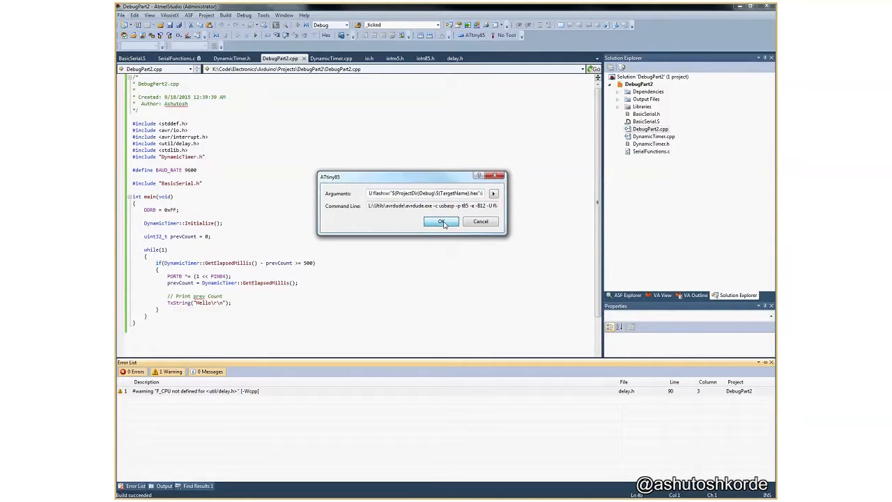
click(441, 221)
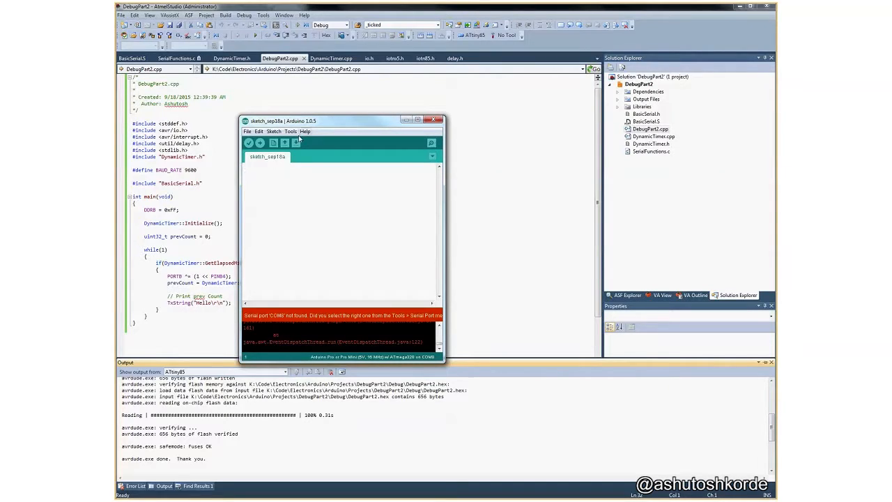
Step: Select COM9 and open the Serial Monitor at 9600 baud to see repeated Hello lines
click(290, 131)
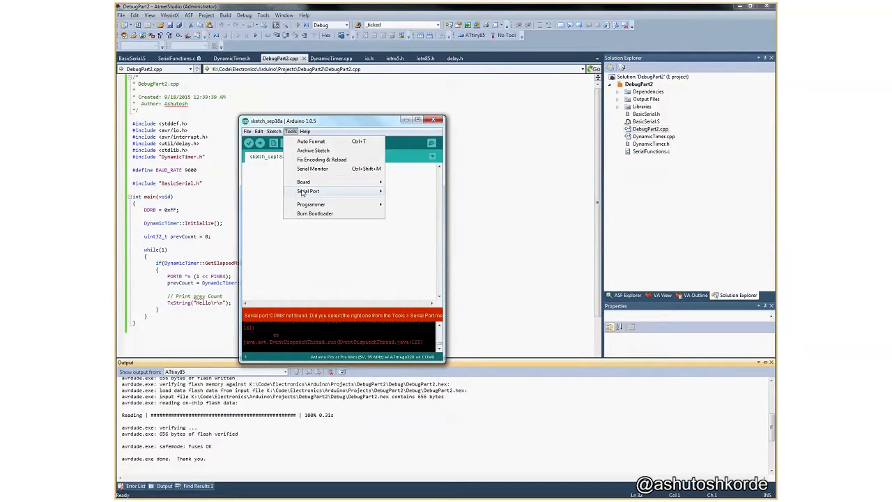
click(406, 204)
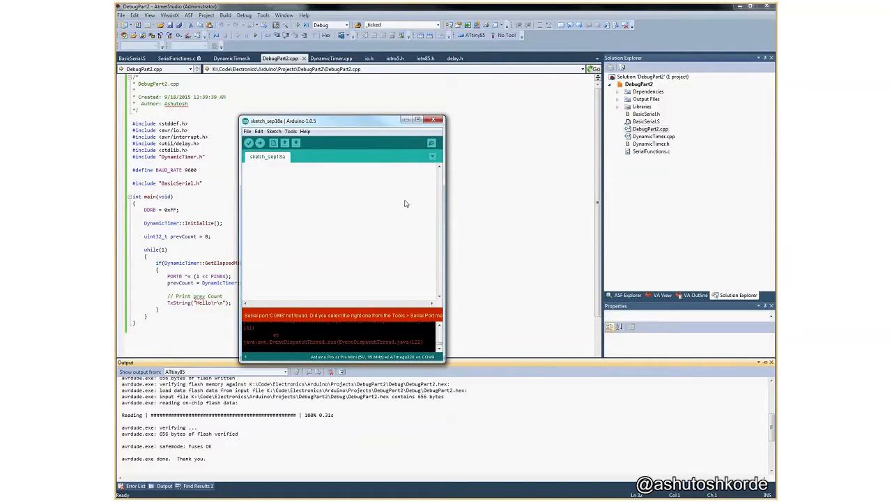
click(290, 131)
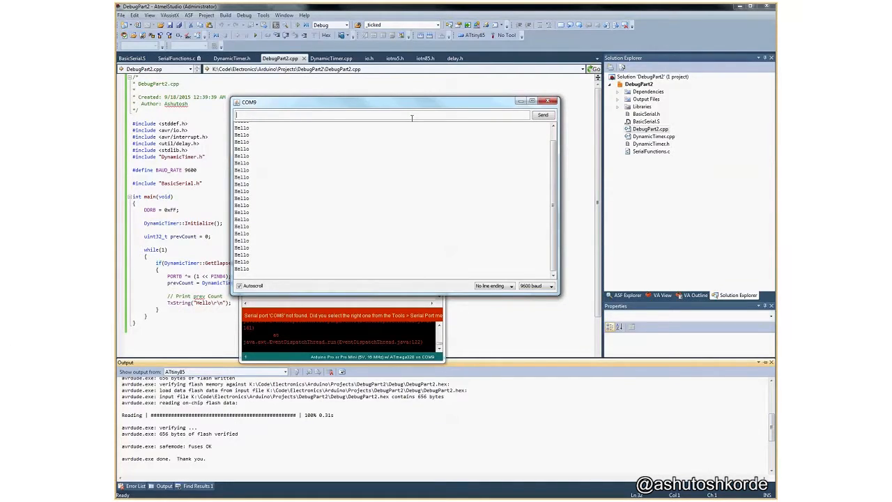
click(548, 102)
text(itoa(prevCount, )
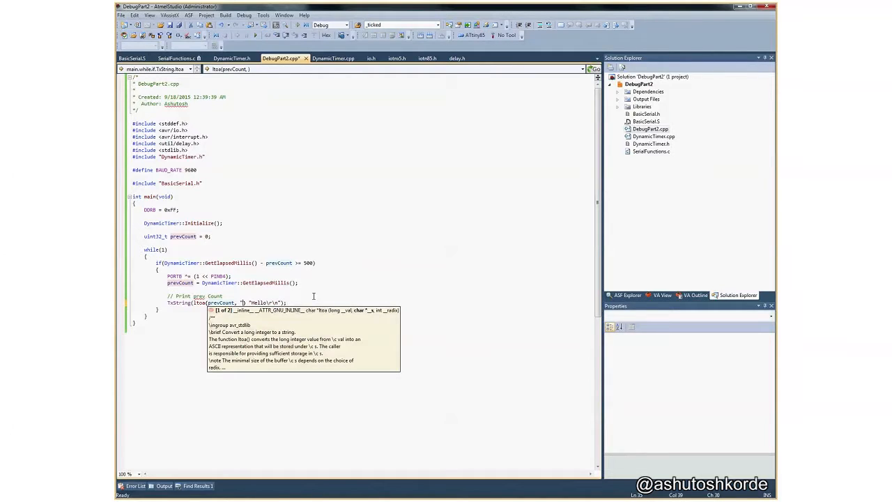
Step: Print itoa(prevCount, str, 10) plus TxString("\r\n"), declaring char str[10]
text(str))
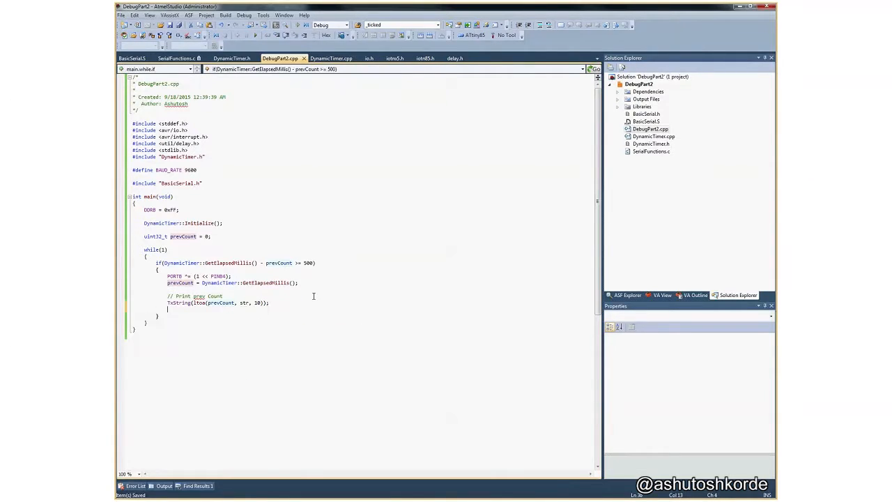
text(TxString("\r"))
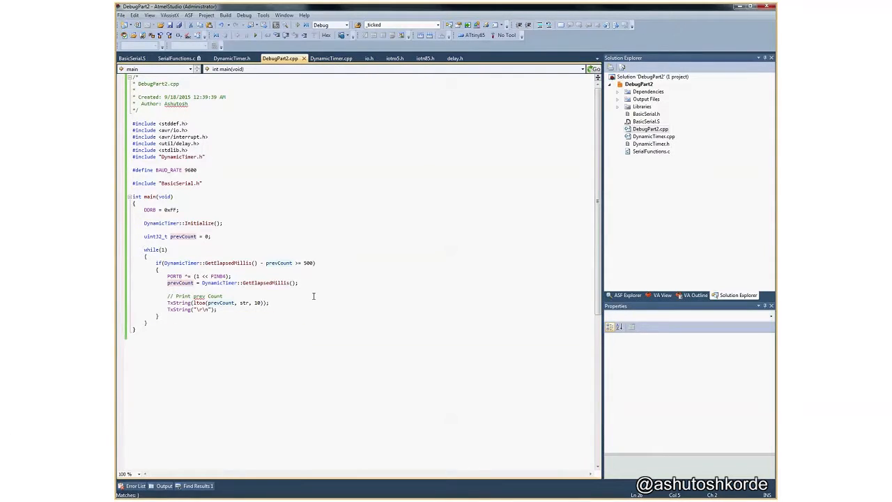
text(char str[10];)
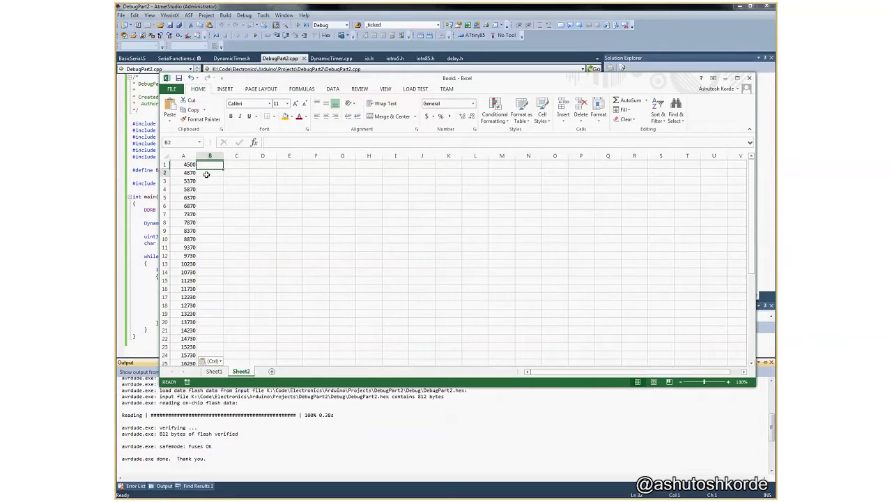
Step: Fill the =A2-A1 difference formula down column B and inspect the 360 outlier in B12
text(=)
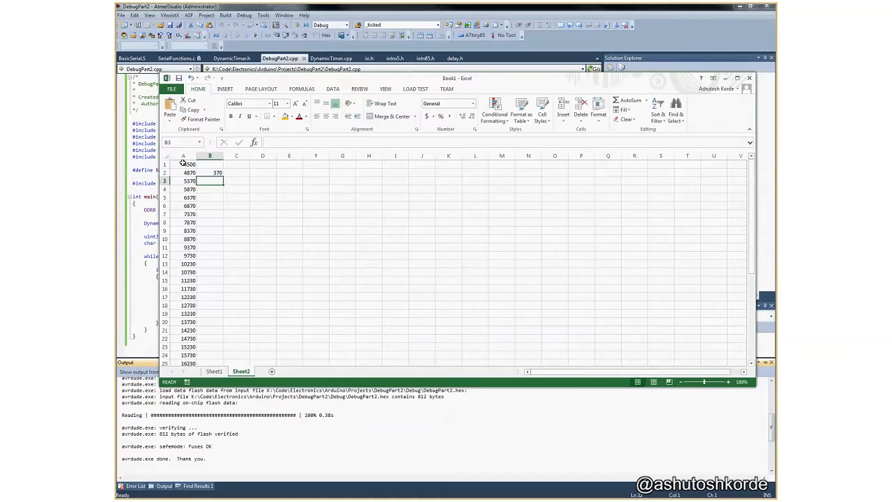
click(210, 172)
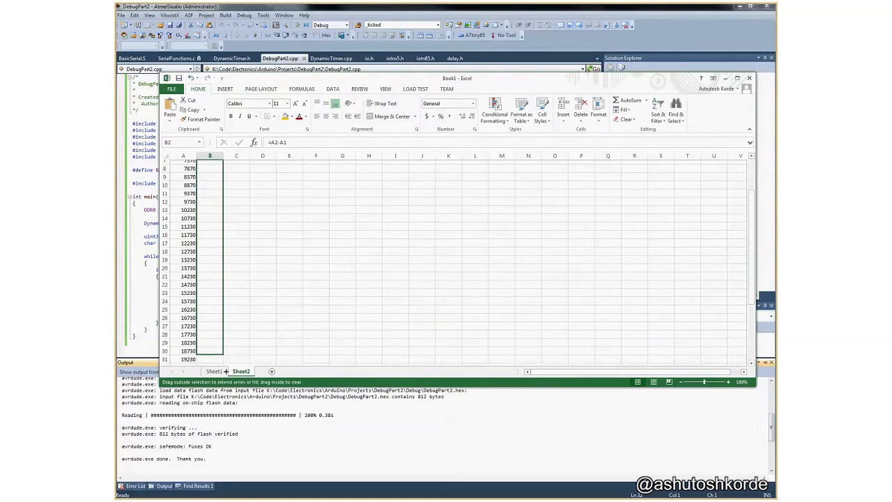
scroll(down, 3)
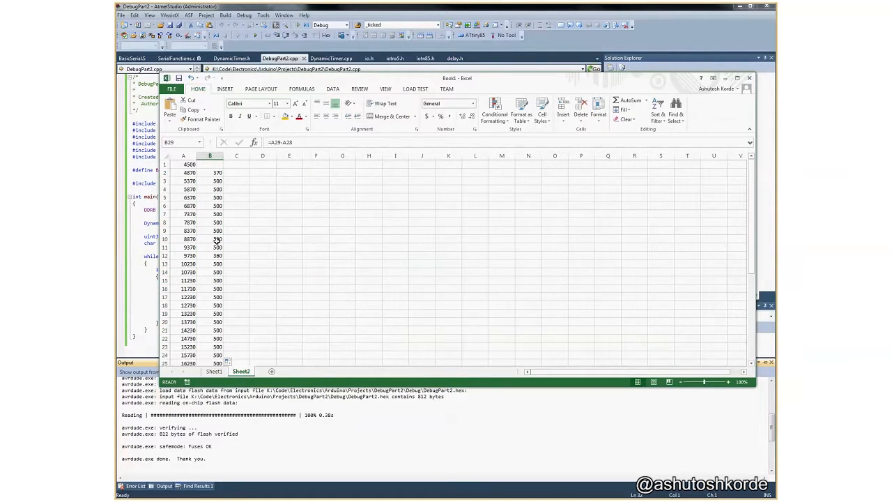
click(209, 172)
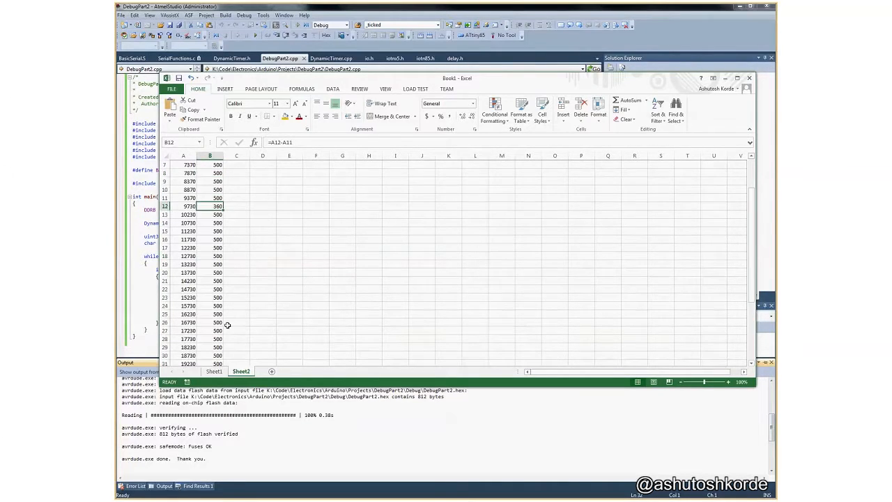
scroll(down, 3)
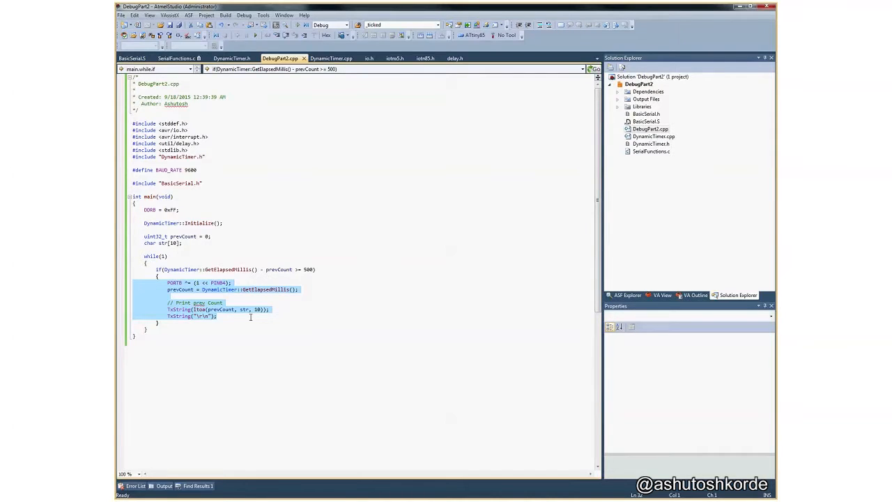
mouse_move(244, 321)
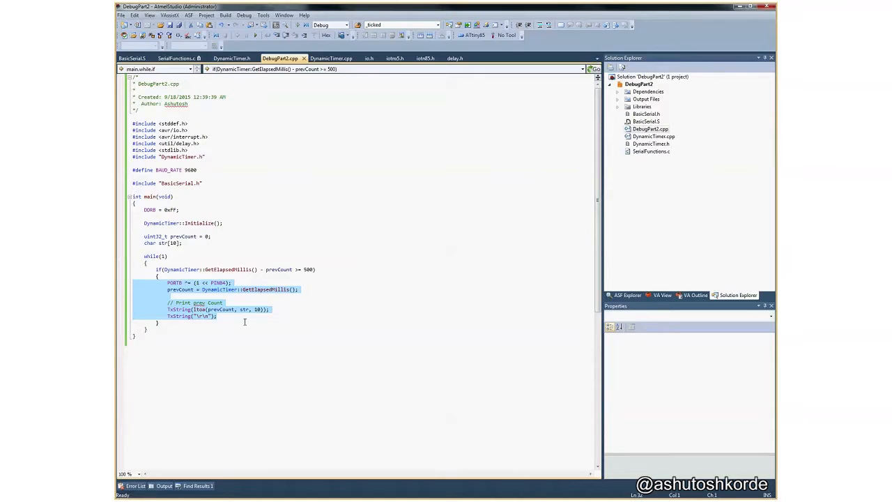
mouse_move(191, 394)
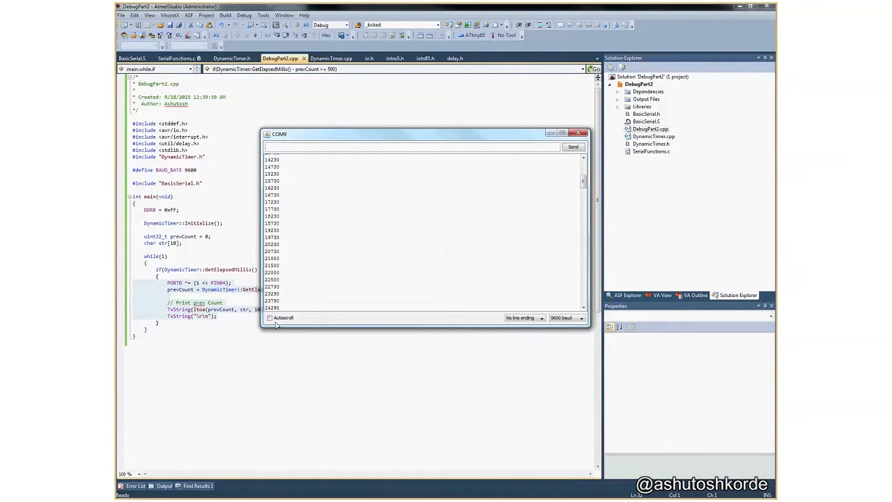
Step: Re-enable Autoscroll in the COM9 Serial Monitor, then close it
click(270, 318)
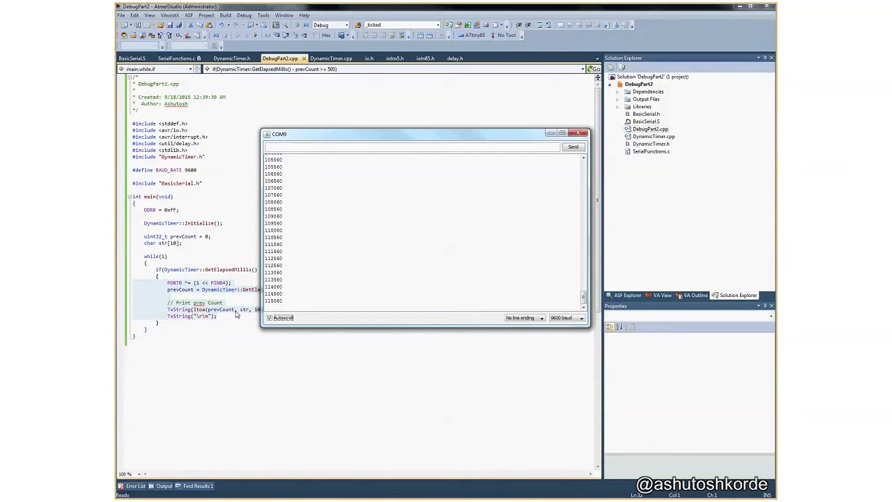
click(579, 133)
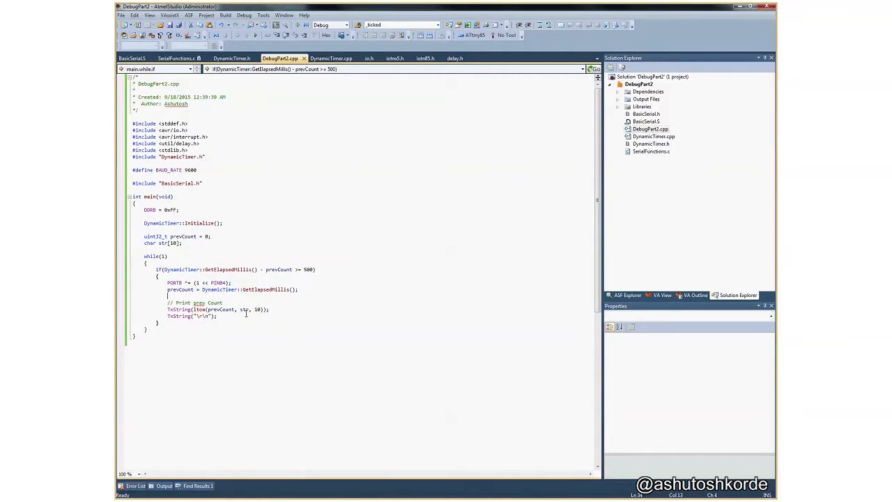
Step: Store DynamicTimer::GetElapsedMillis() in a uint32_t count variable inside the loop
click(217, 316)
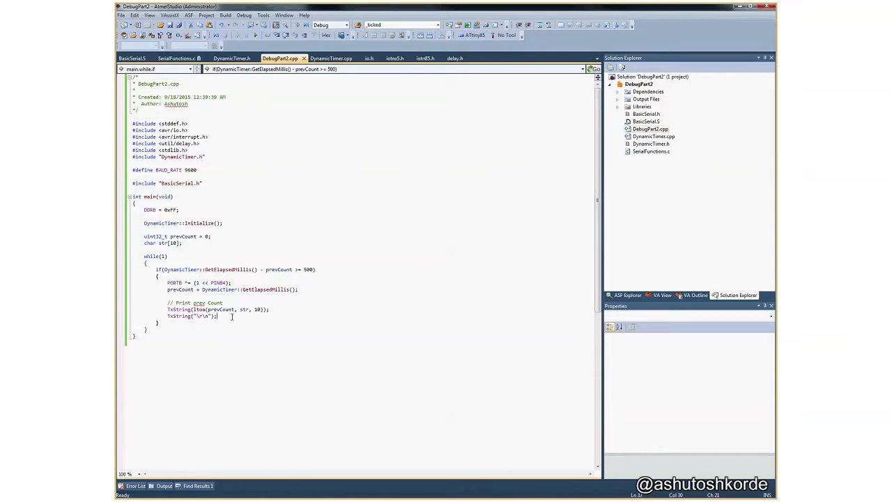
text(uint32_t count =)
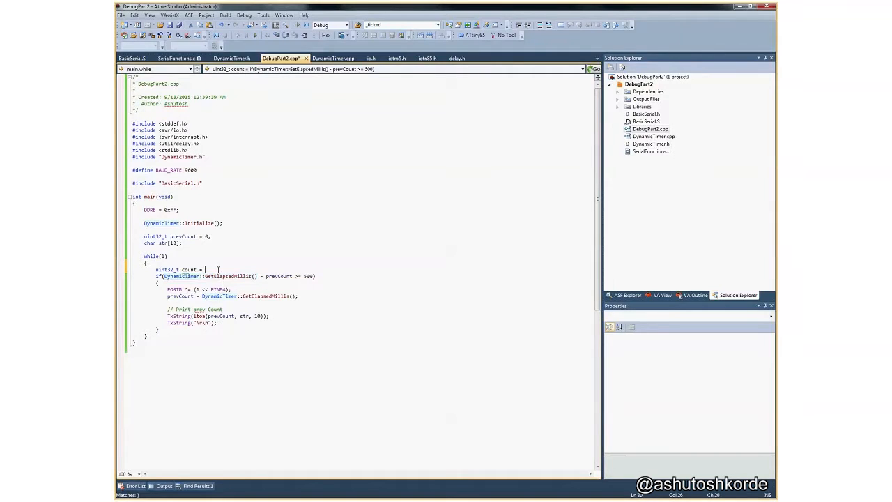
text(DynamicTimer::GetElapsedMillis();)
click(218, 315)
text(count - )
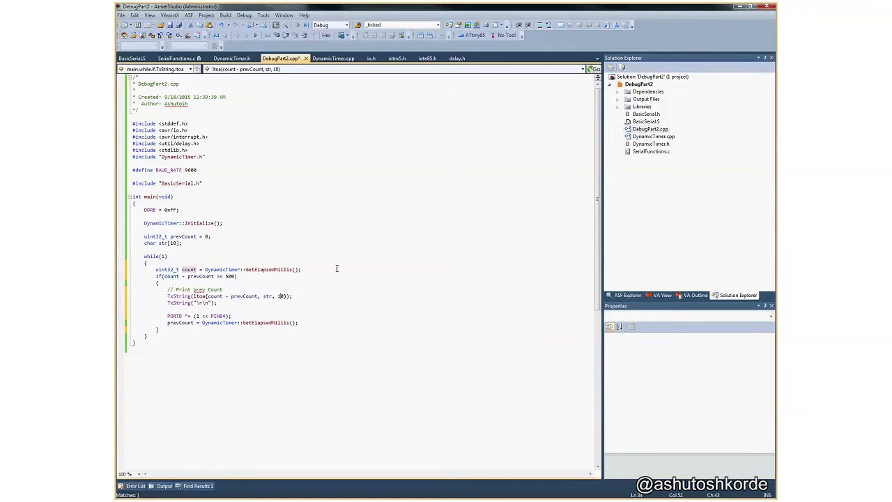
click(284, 322)
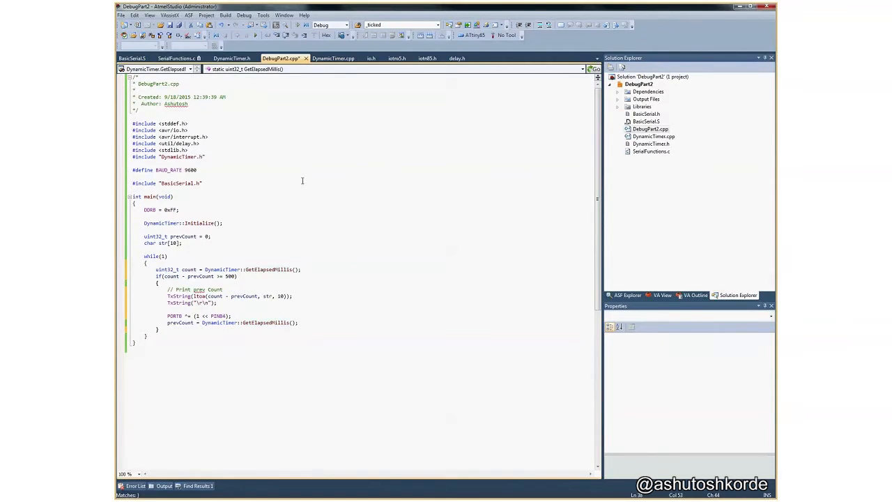
click(224, 15)
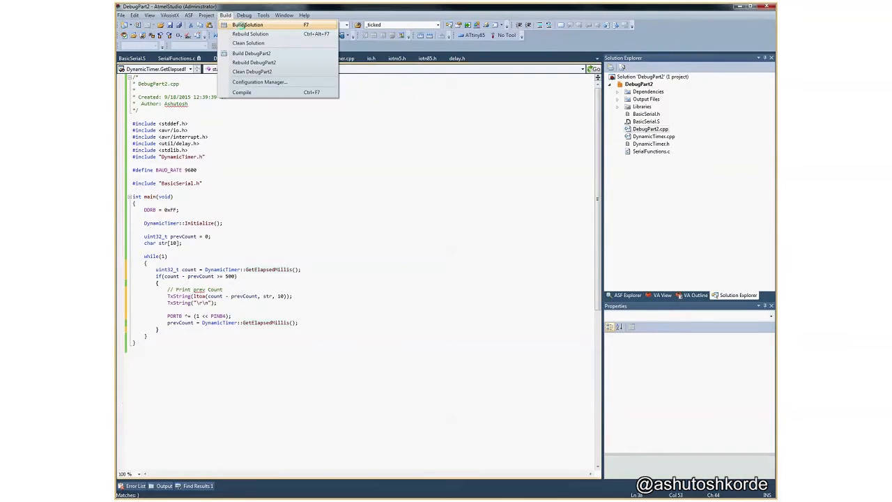
Step: Build the revised loop and launch the ATtiny85 flashing tool to reflash it
click(262, 15)
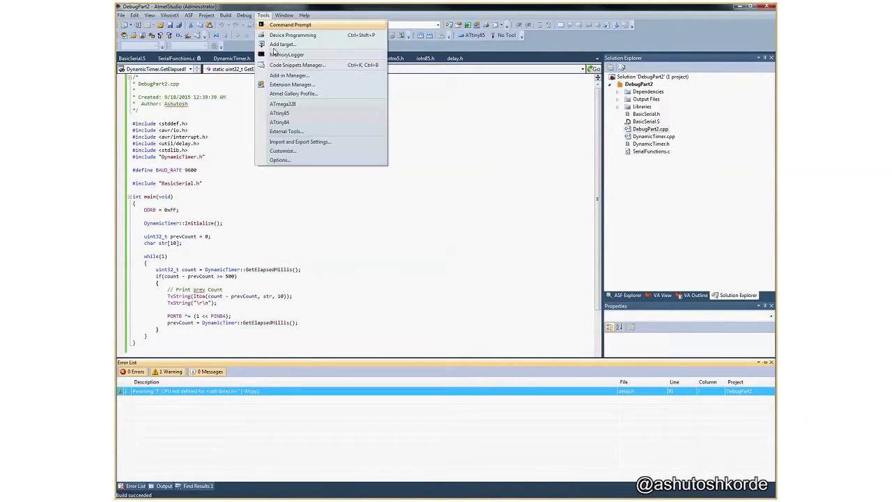
click(293, 35)
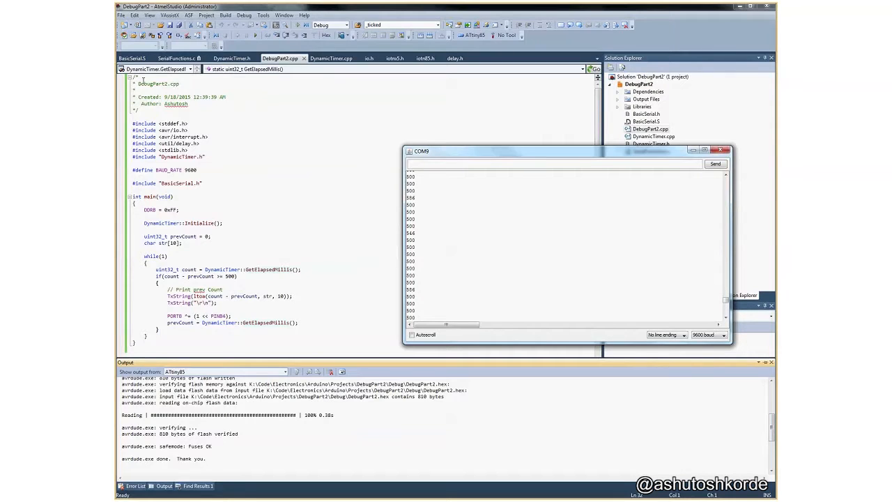
mouse_move(327, 58)
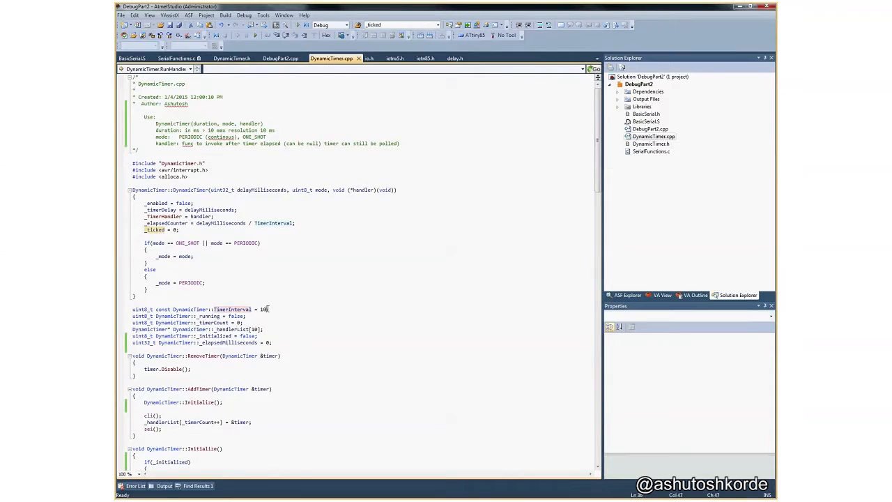
Step: Scroll down DynamicTimer.cpp and highlight TimerInterval to trace its definition
scroll(down, 3)
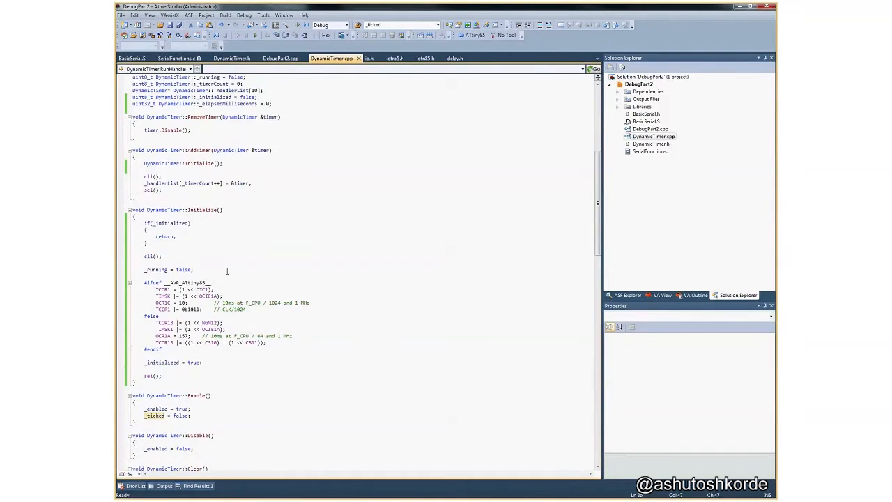
scroll(down, 3)
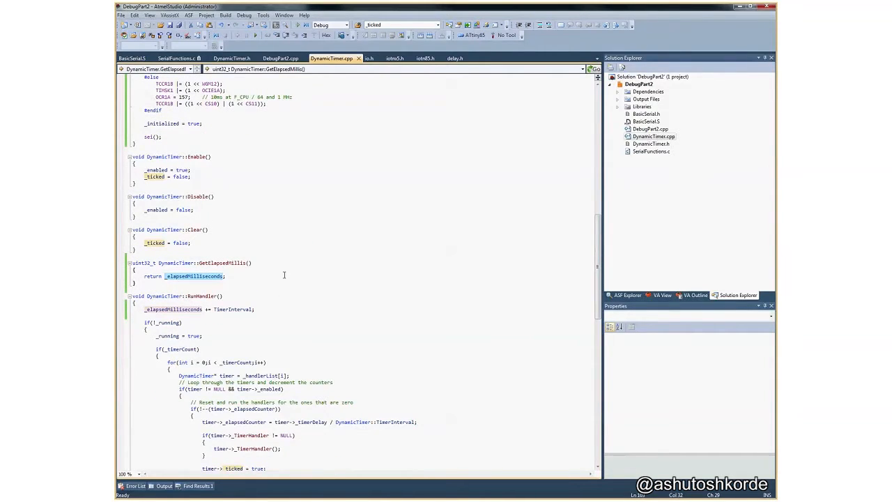
scroll(down, 3)
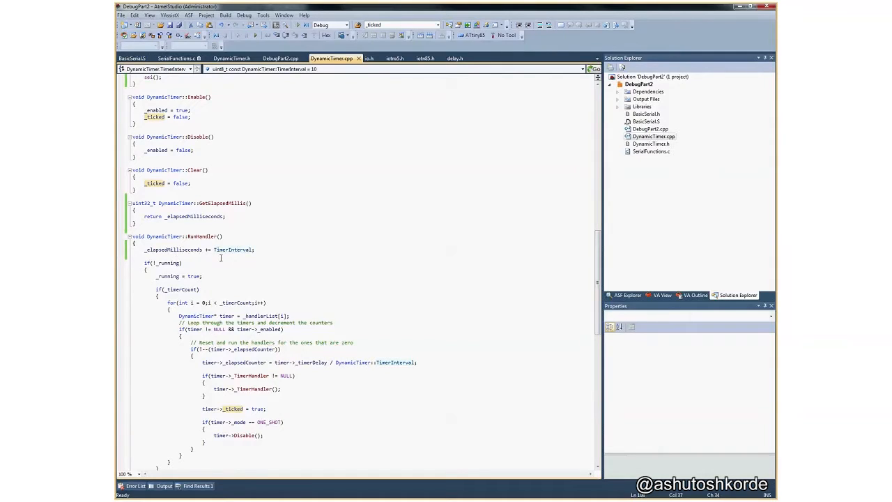
double_click(233, 250)
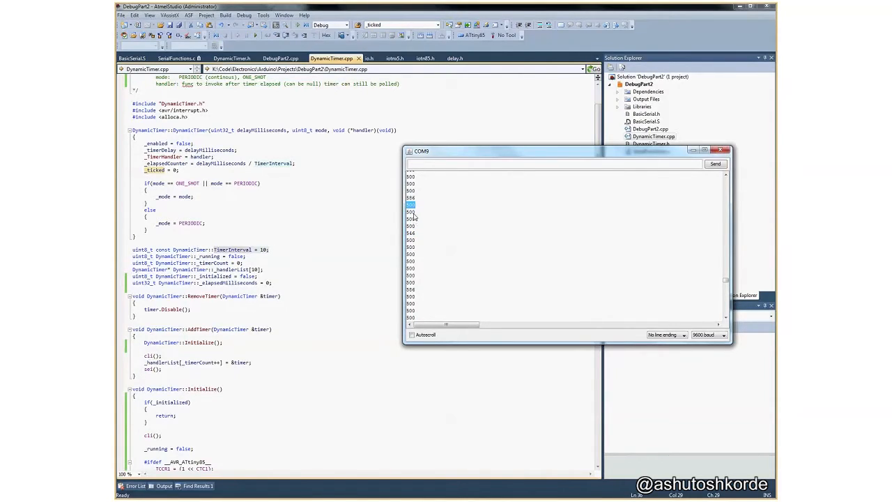
mouse_move(414, 239)
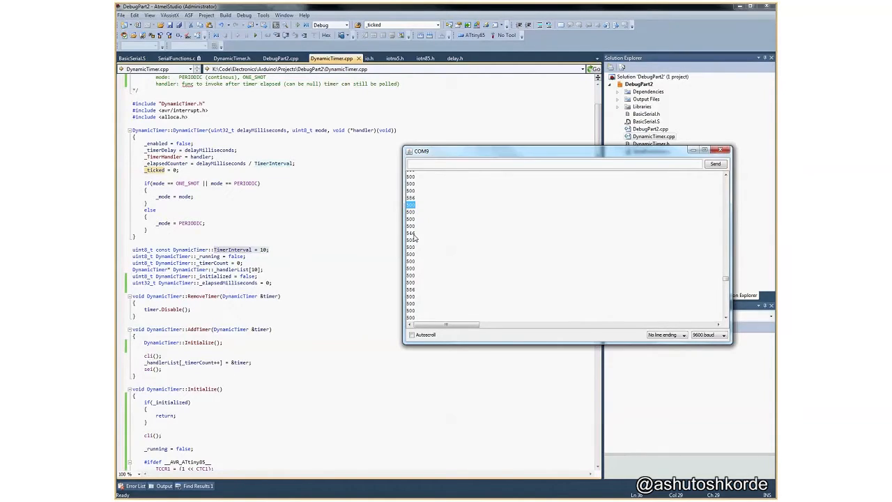
mouse_move(423, 264)
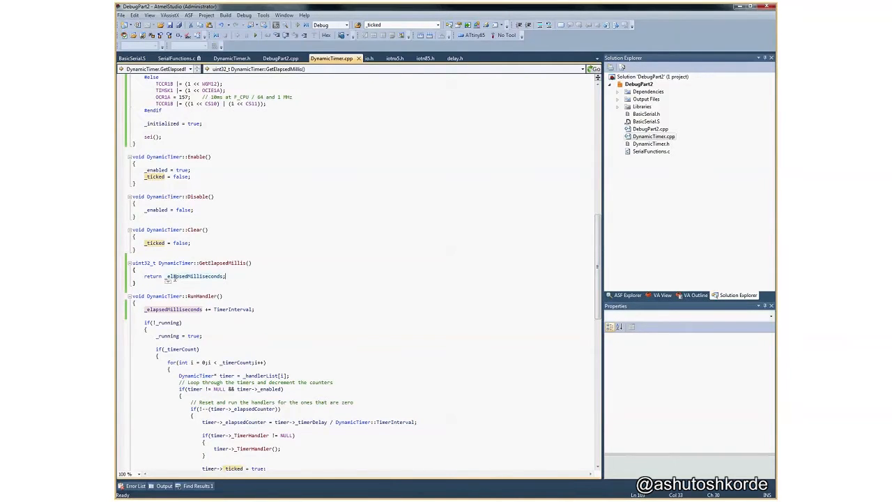
Step: Trace the returned _elapsedMilliseconds and TimerInterval in the increment line through DynamicTimer.cpp
double_click(195, 276)
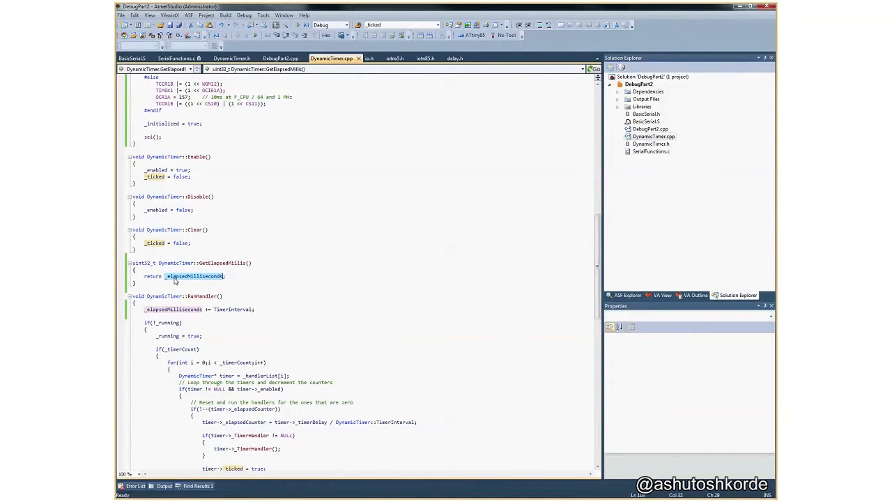
scroll(down, 3)
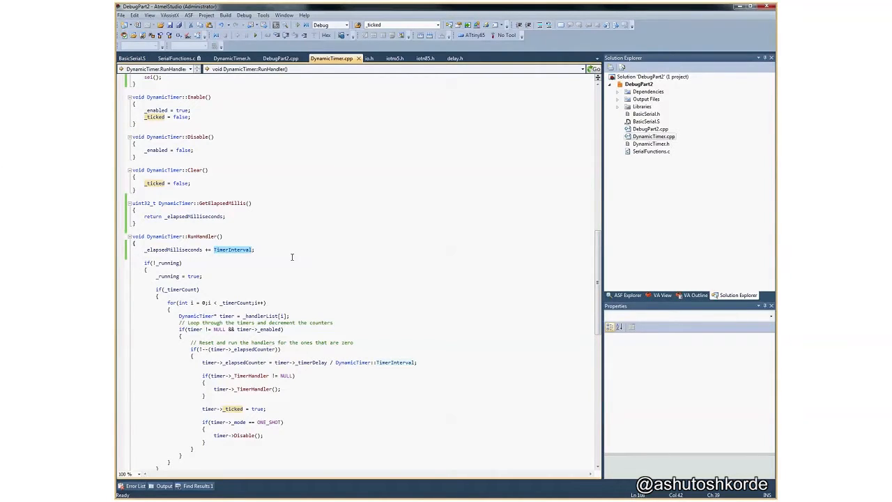
scroll(down, 3)
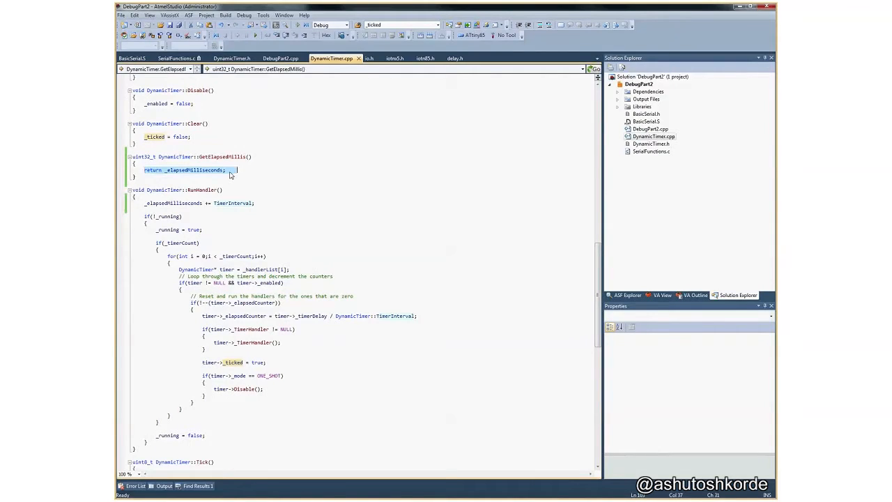
scroll(down, 3)
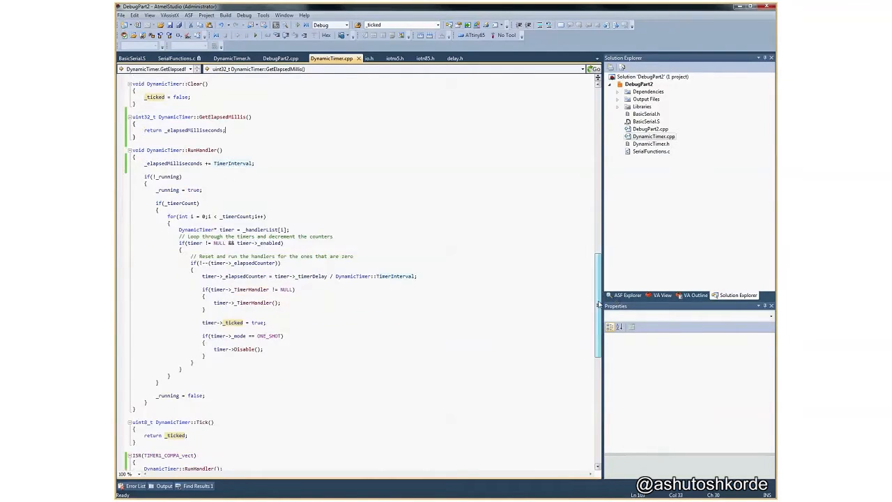
scroll(down, 3)
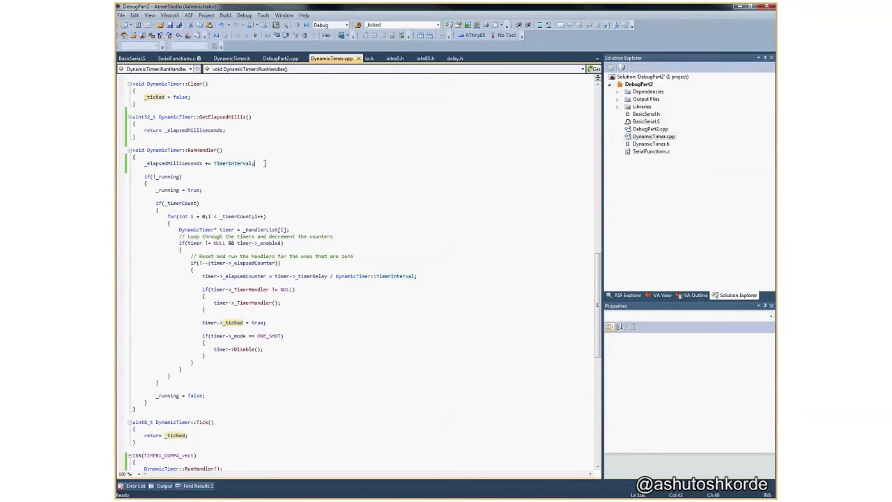
double_click(173, 163)
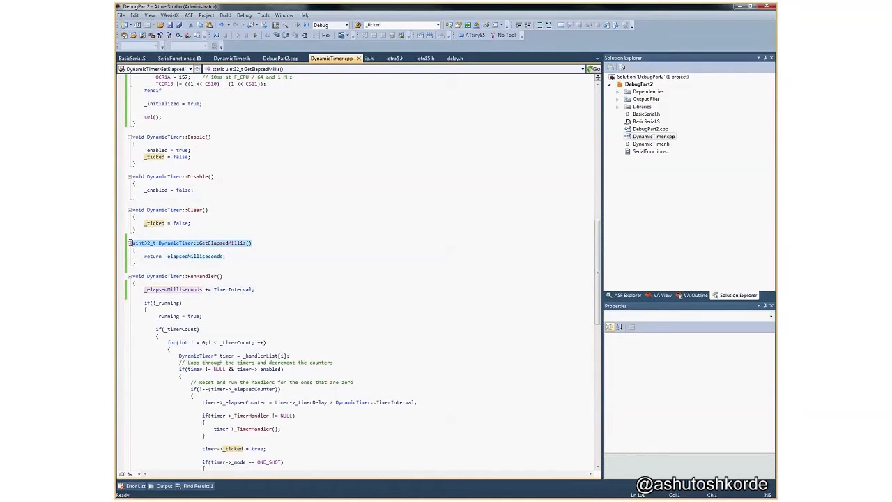
Step: Inspect RunHandler's _elapsedMilliseconds update and place the cursor inside GetElapsedMillis
click(232, 263)
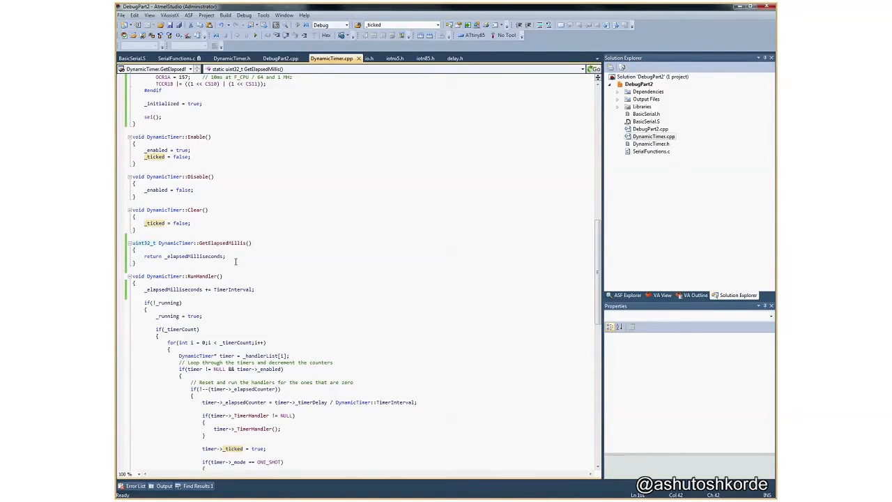
double_click(195, 256)
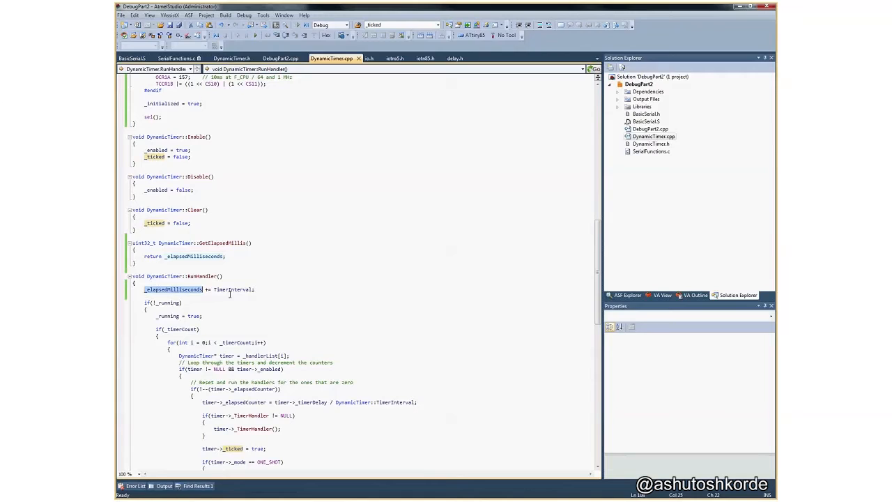
double_click(234, 289)
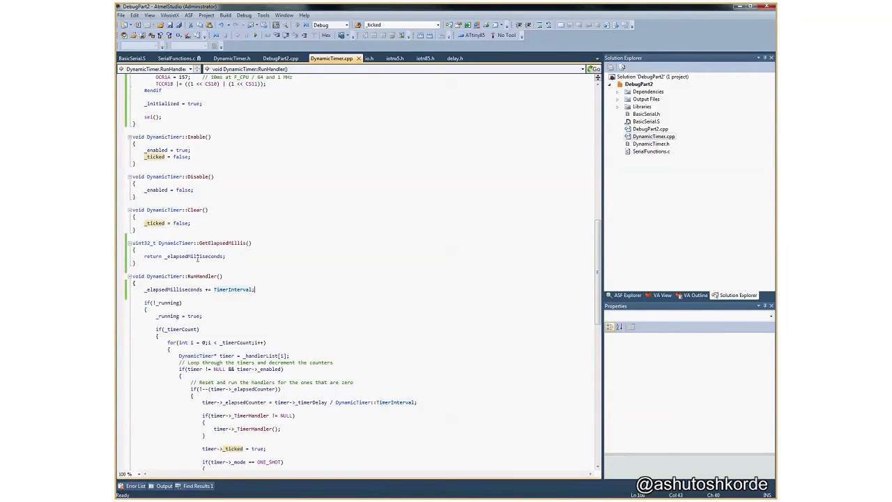
double_click(201, 256)
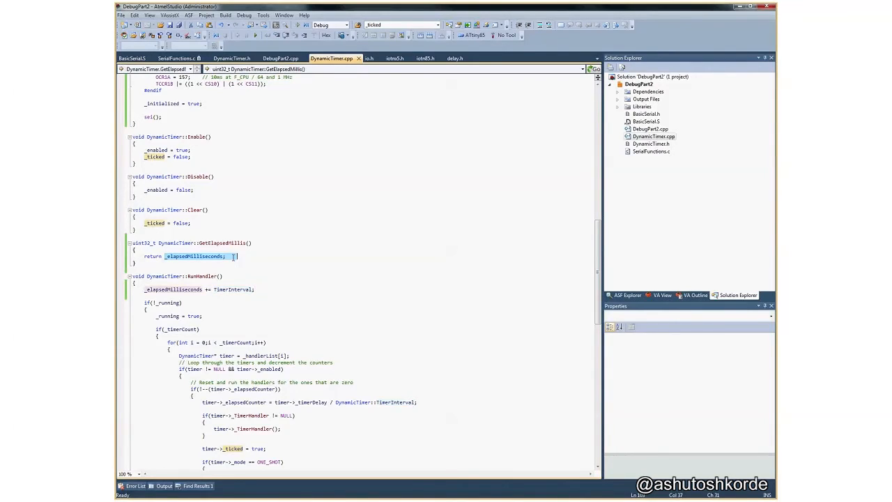
click(225, 256)
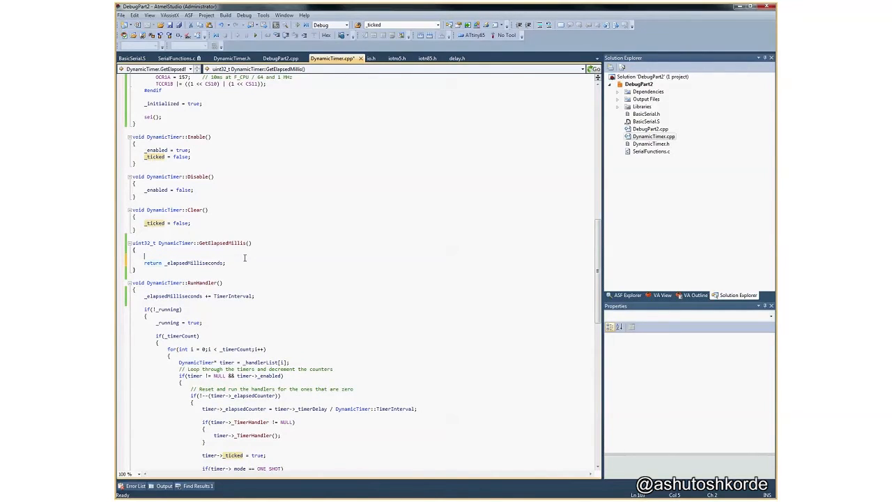
Step: Type the cli(), sei() and uint32_t local guard into GetElapsedMillis
text(cli();)
text(s)
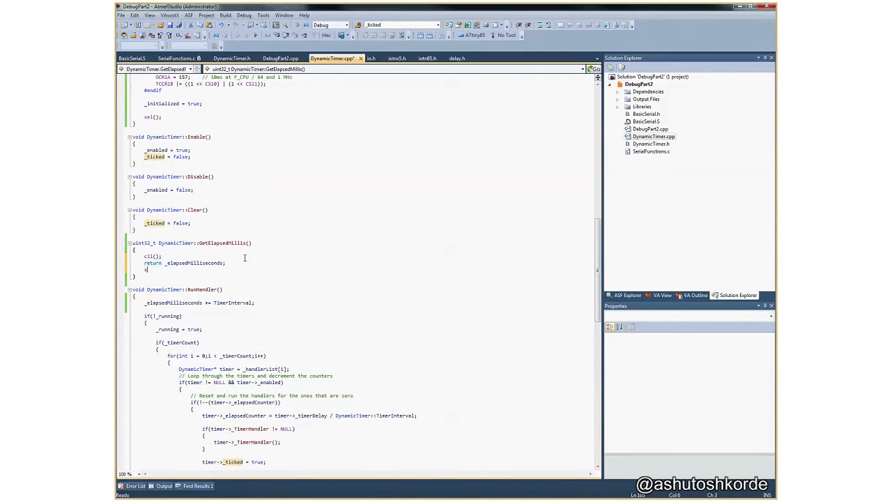
text(ei();)
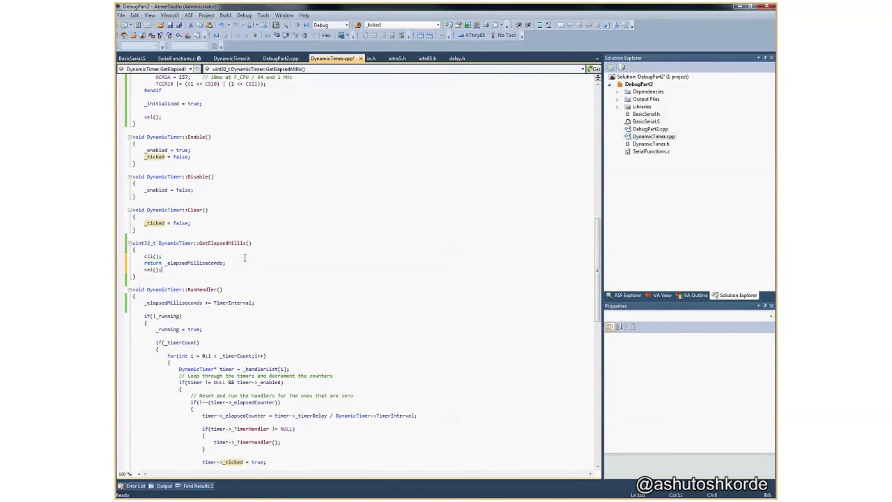
text(uint32_t val = 0;)
text(return val;)
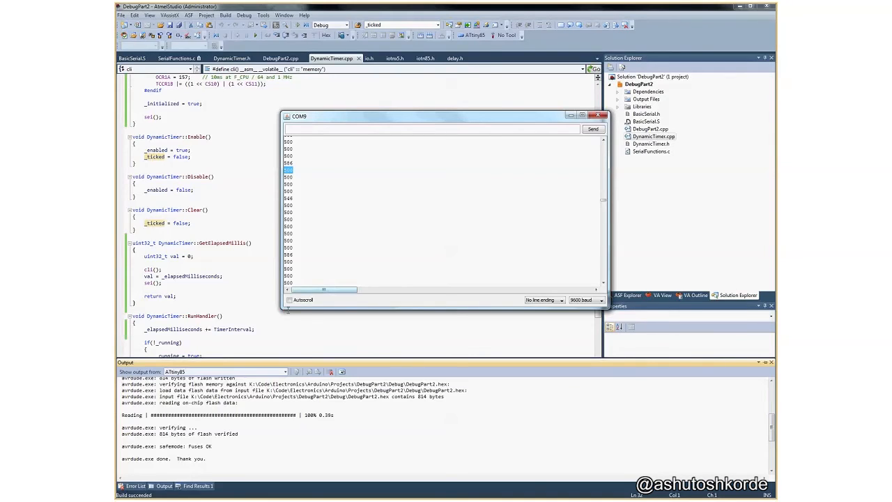
Step: Turn on Autoscroll in the COM9 monitor, then switch to DebugPart2.cpp
click(289, 300)
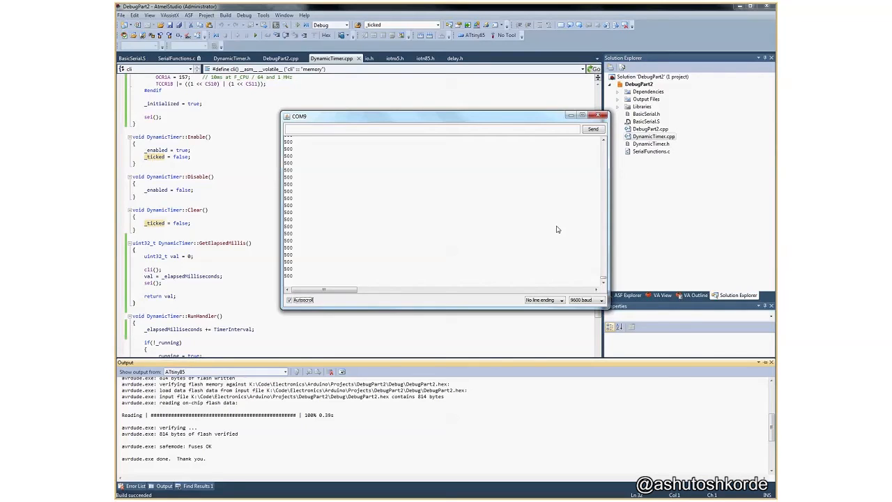
click(439, 128)
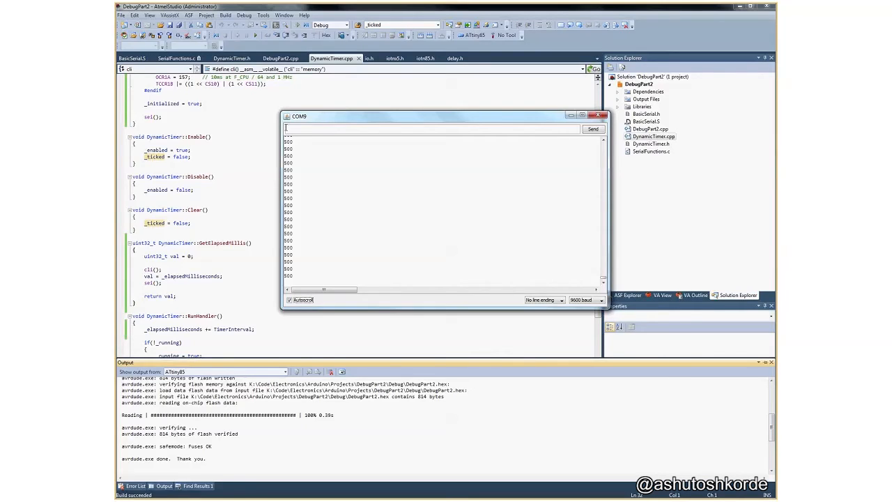
click(233, 58)
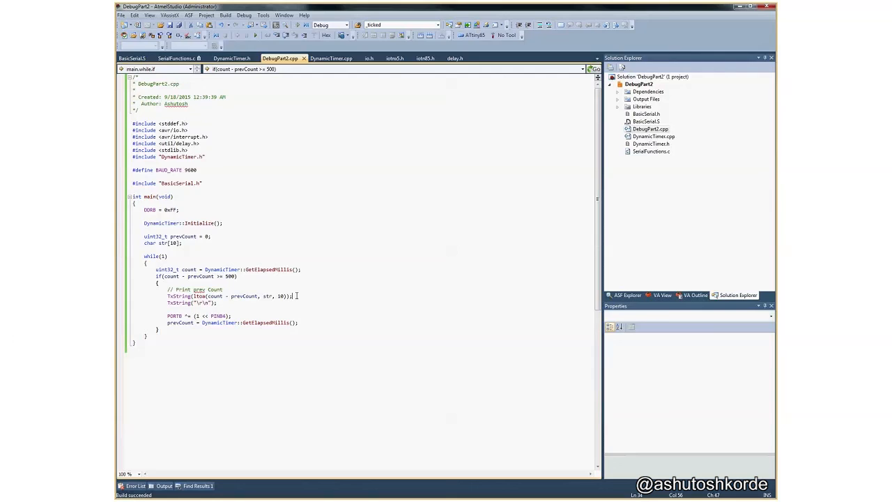
Step: Switch back to the DynamicTimer.cpp tab
click(331, 58)
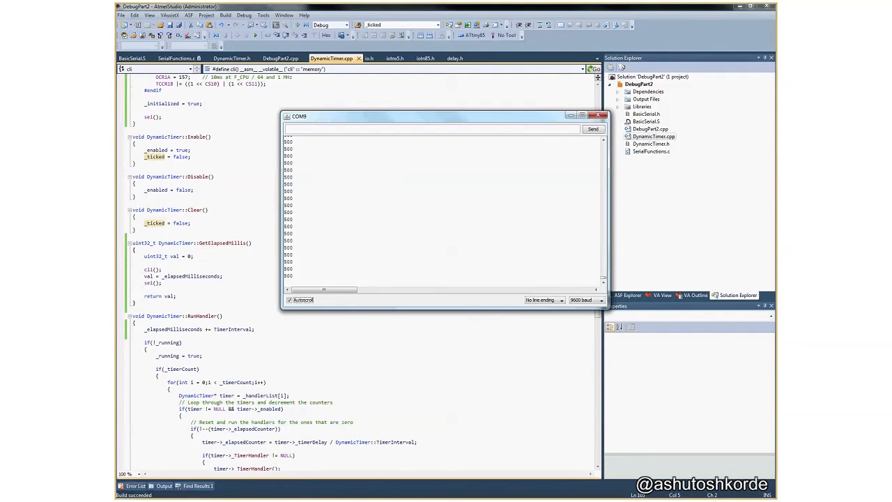
mouse_move(388, 262)
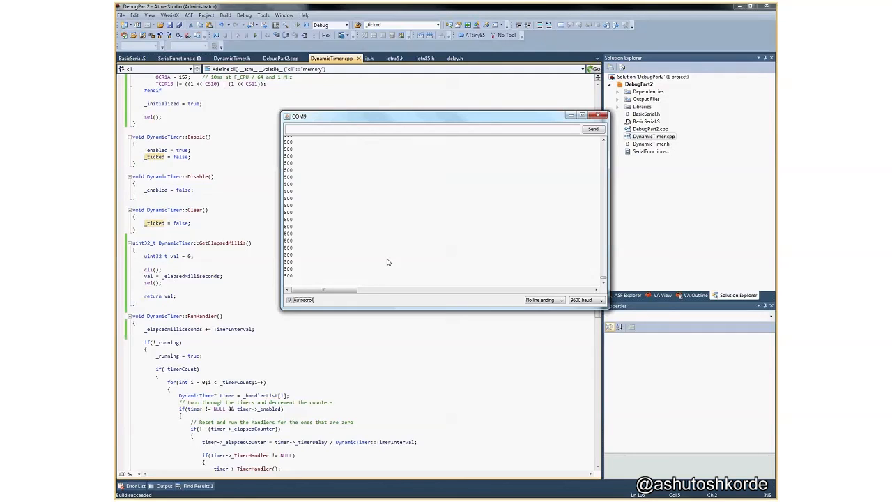